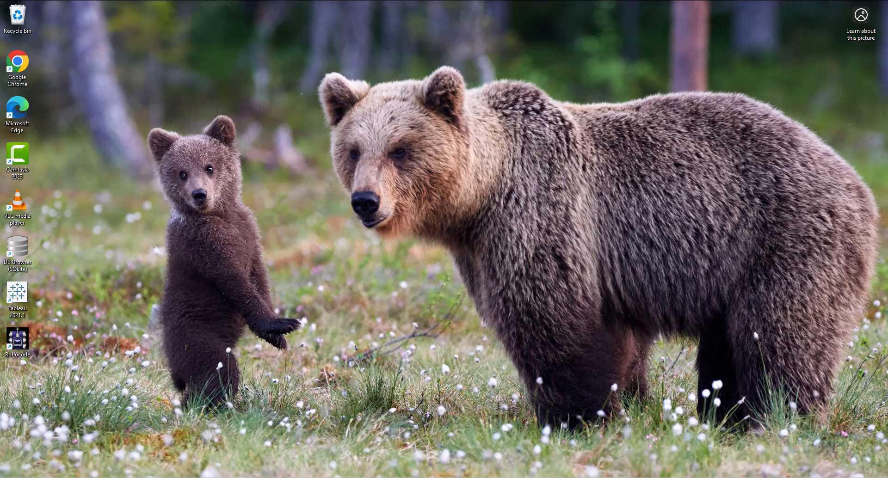
mouse_move(45, 390)
text(vis)
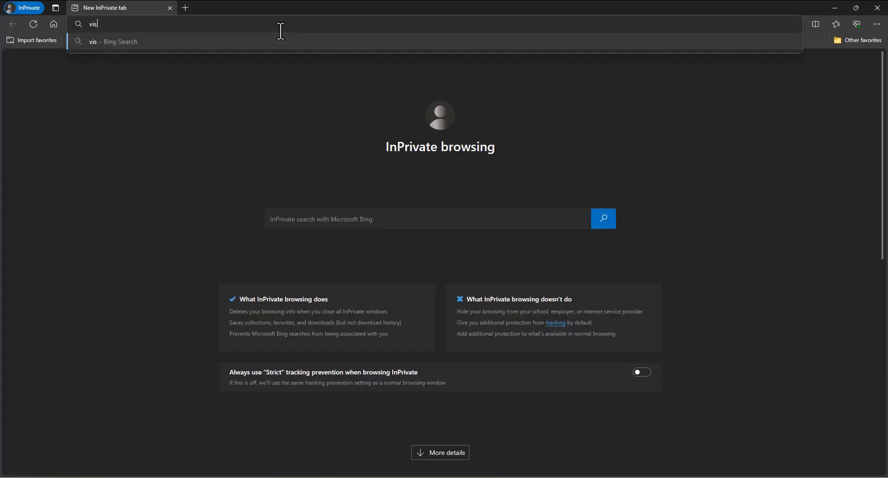
Step: Search Bing for 'visual studio code', reach code.visualstudio.com and download the stable Windows installer
text(ual)
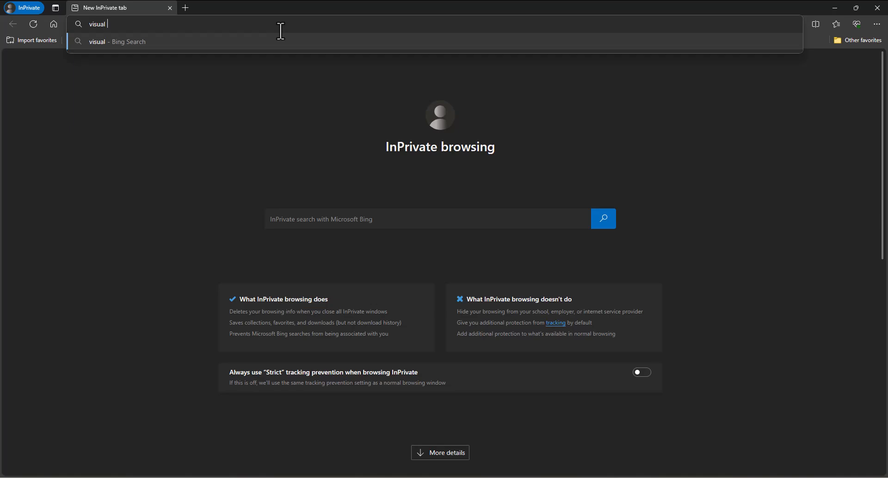
text(studio c)
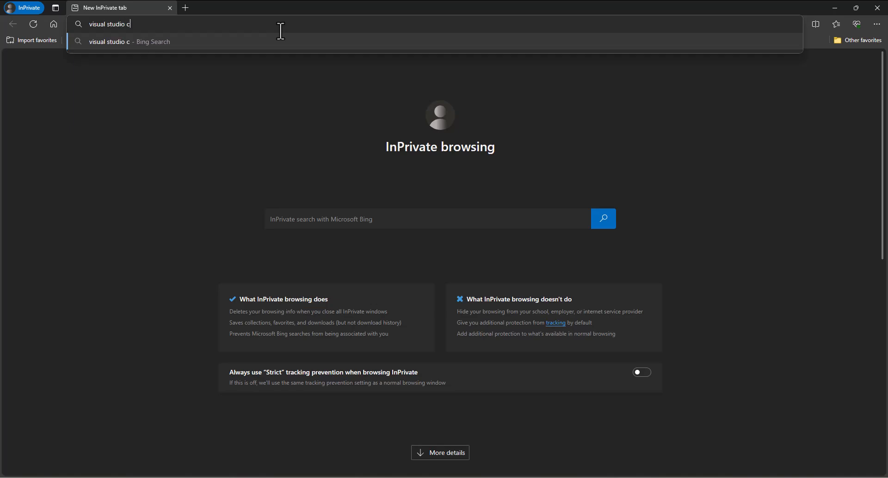
key(Return)
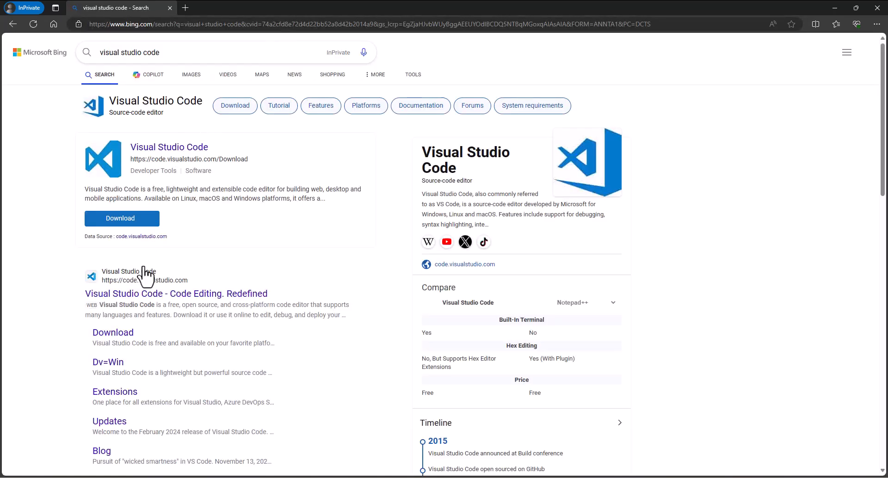
click(176, 294)
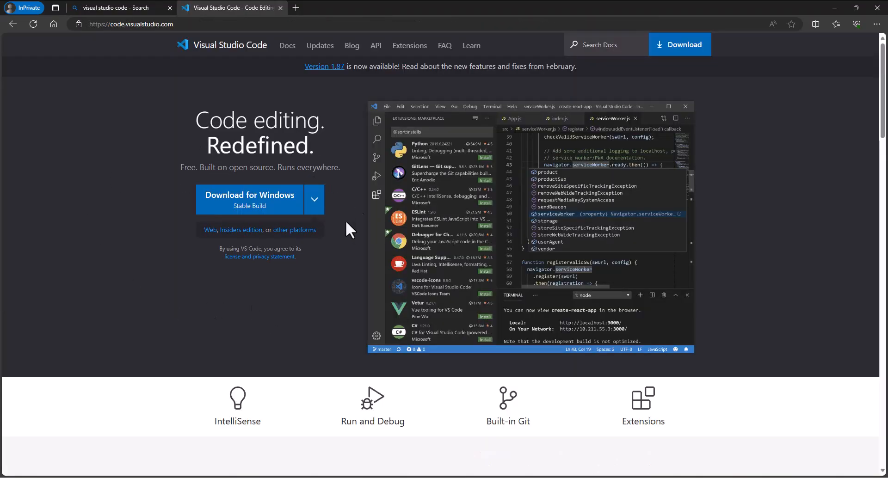
click(249, 196)
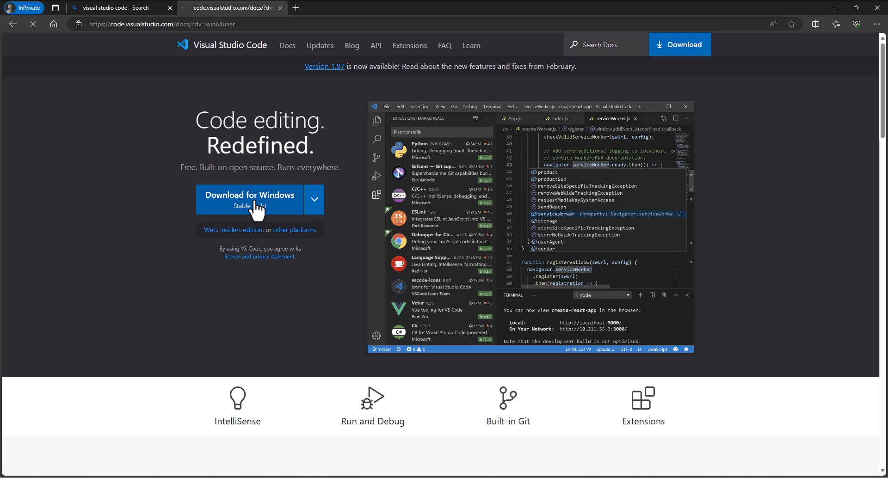
click(249, 199)
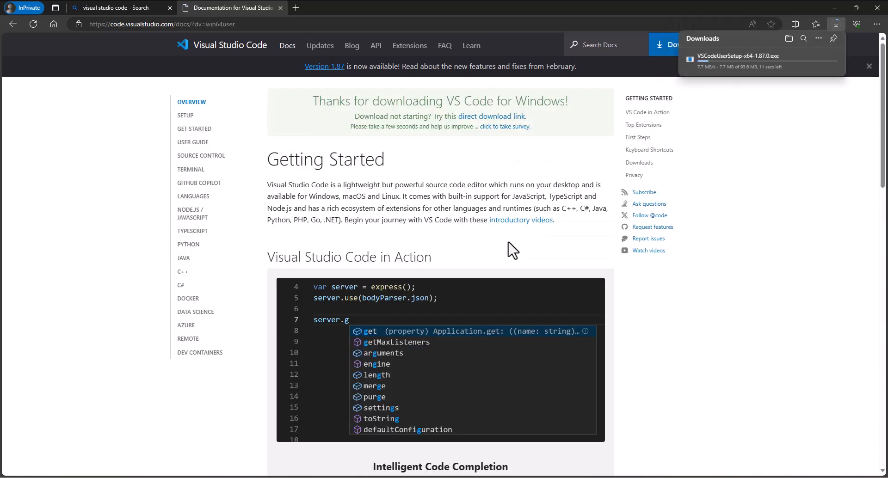
mouse_move(771, 187)
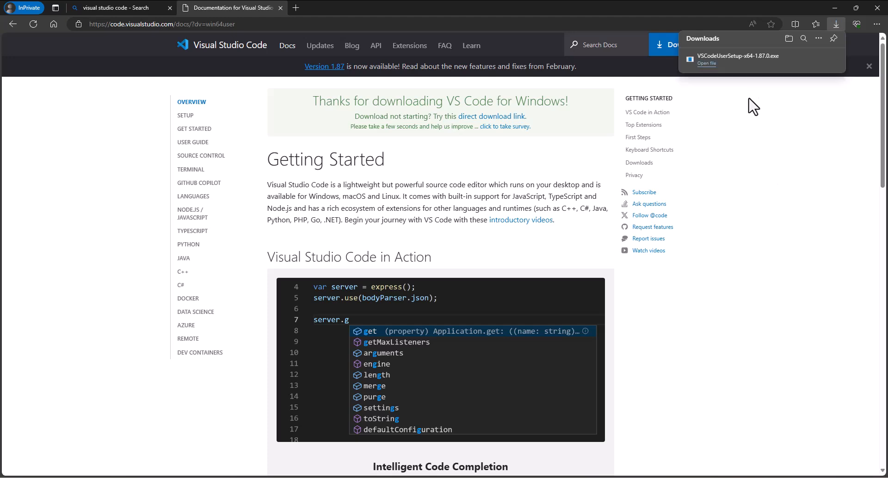
mouse_move(715, 74)
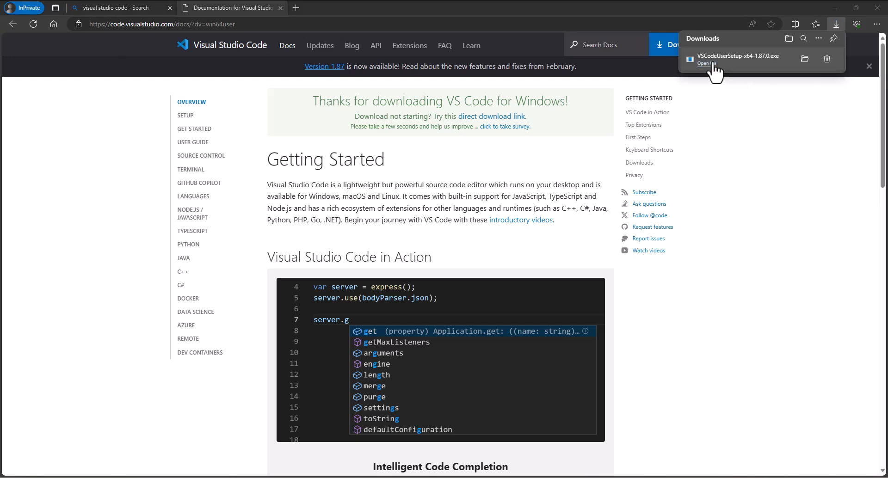
Step: Run the VS Code installer accepting the license, default folders and a desktop icon, then finish and launch
click(704, 63)
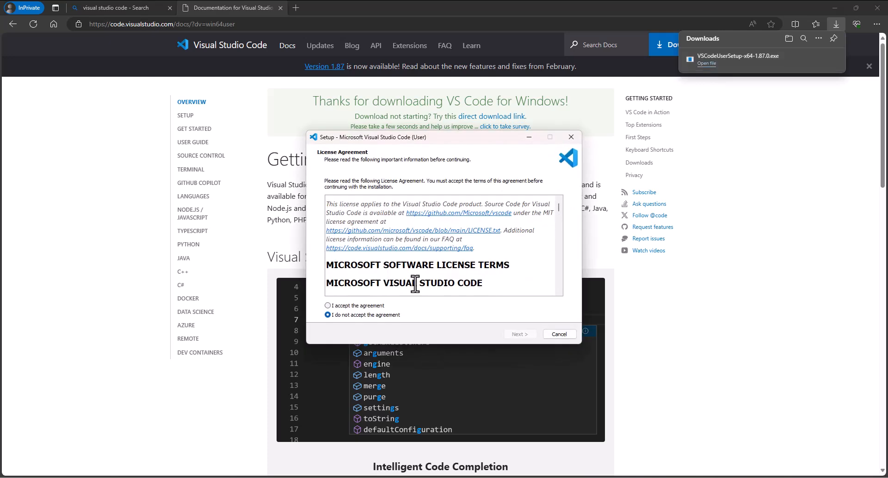
click(519, 334)
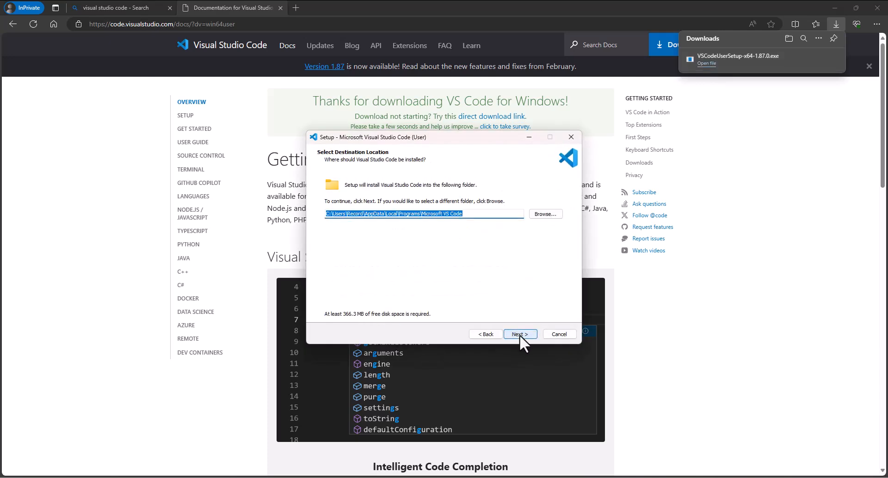
click(519, 334)
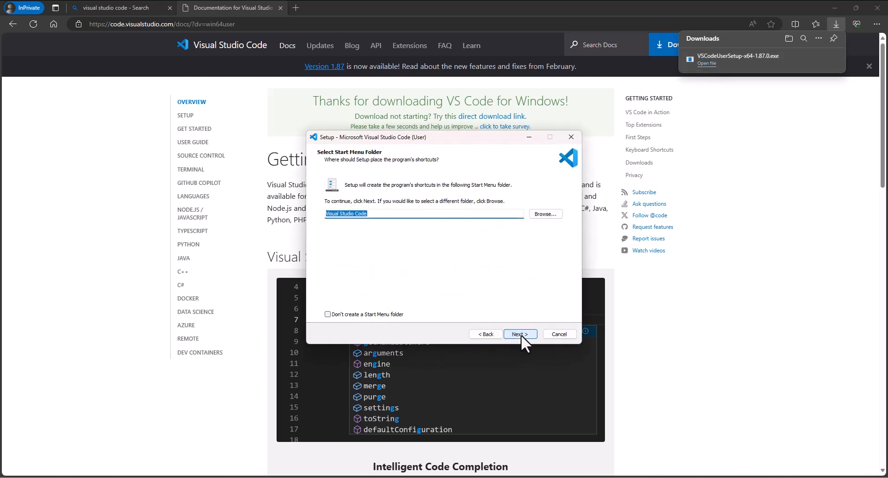
click(519, 334)
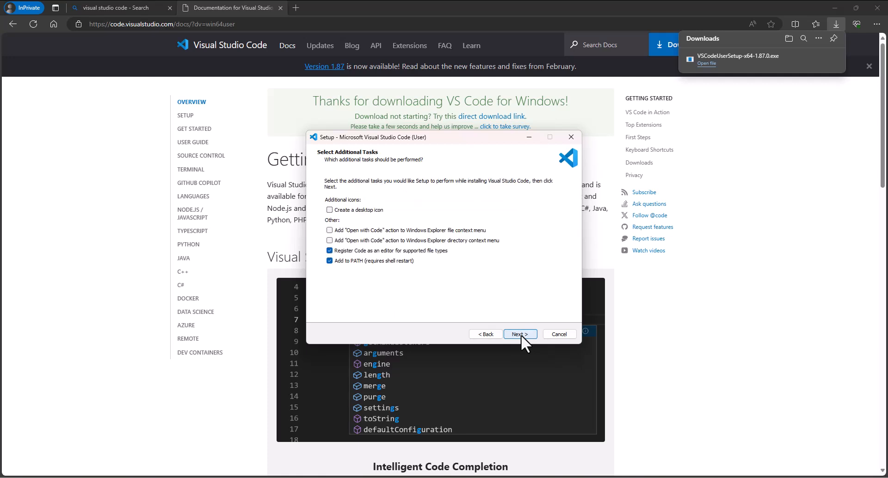
click(329, 211)
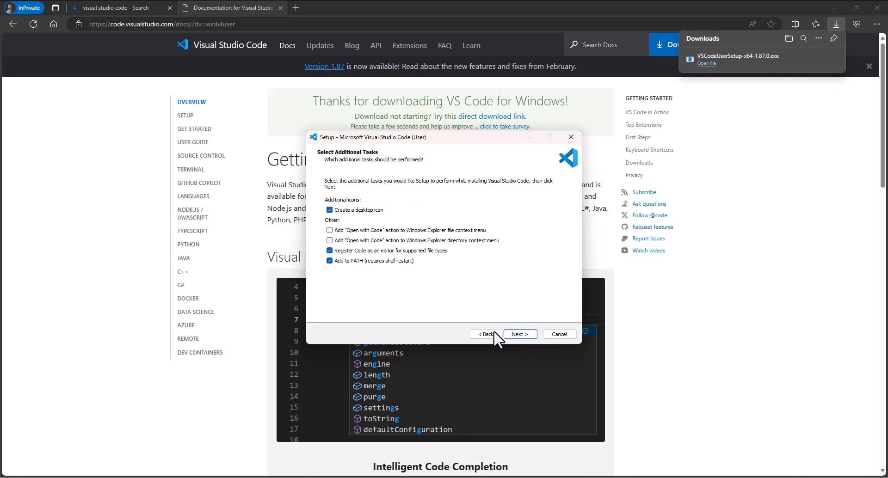
click(519, 334)
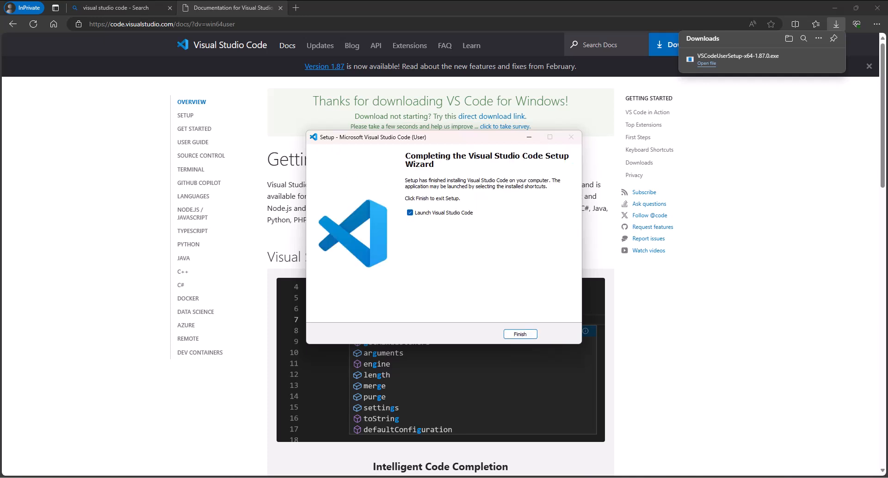
click(519, 334)
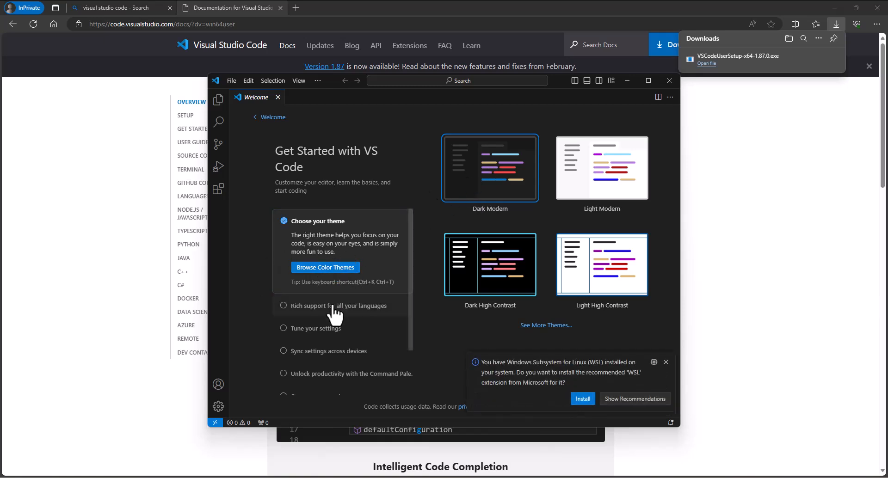
Step: Step through the Welcome walkthrough items, dismiss the WSL notification, and start a new Edge tab
click(340, 305)
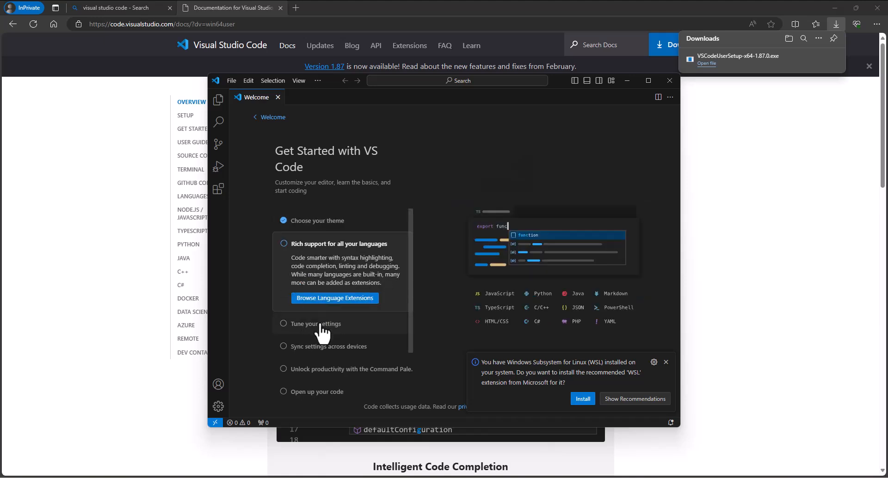
click(315, 324)
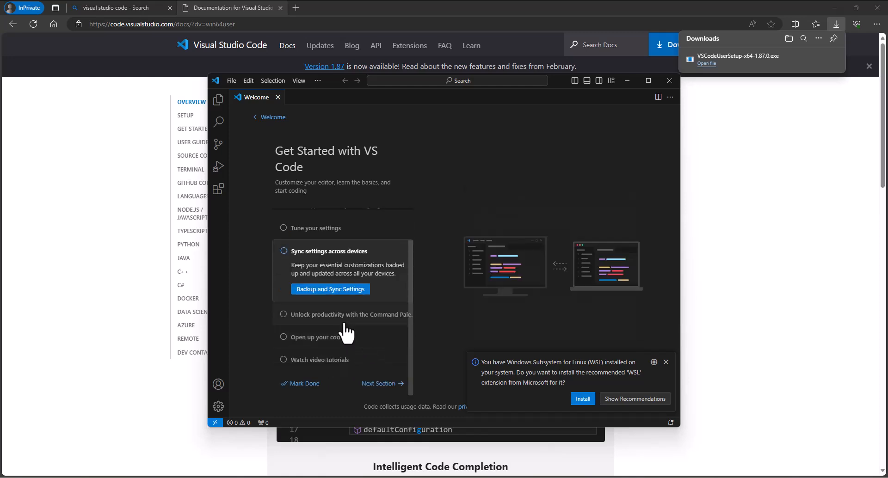
click(317, 337)
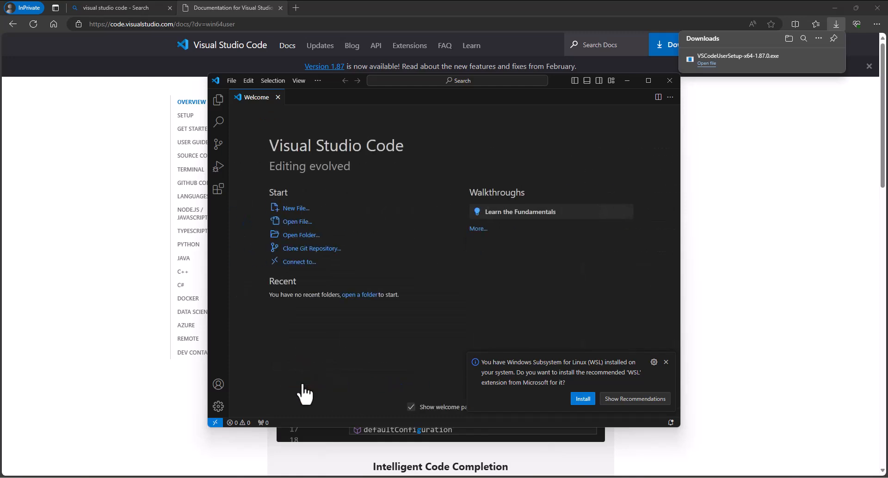
mouse_move(378, 245)
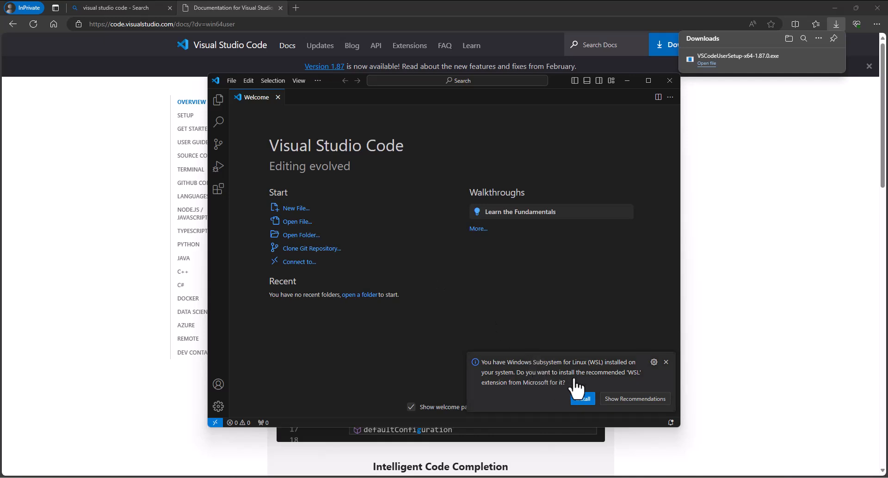
mouse_move(520, 395)
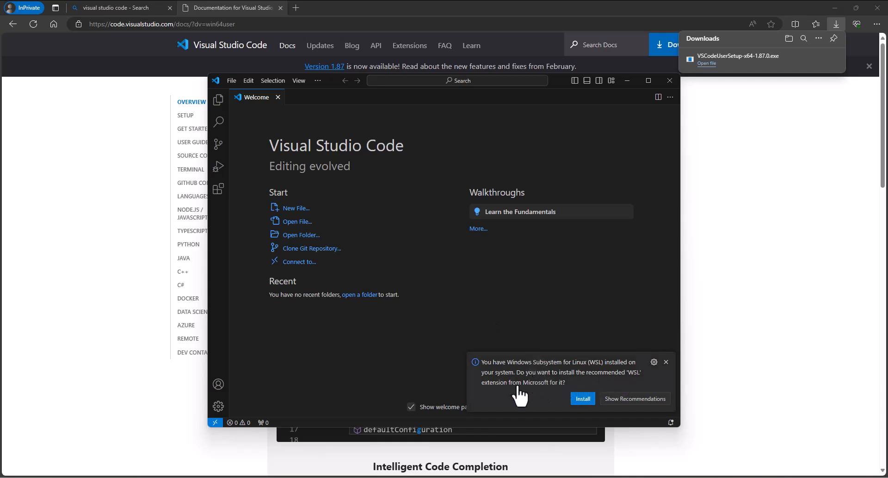
mouse_move(563, 376)
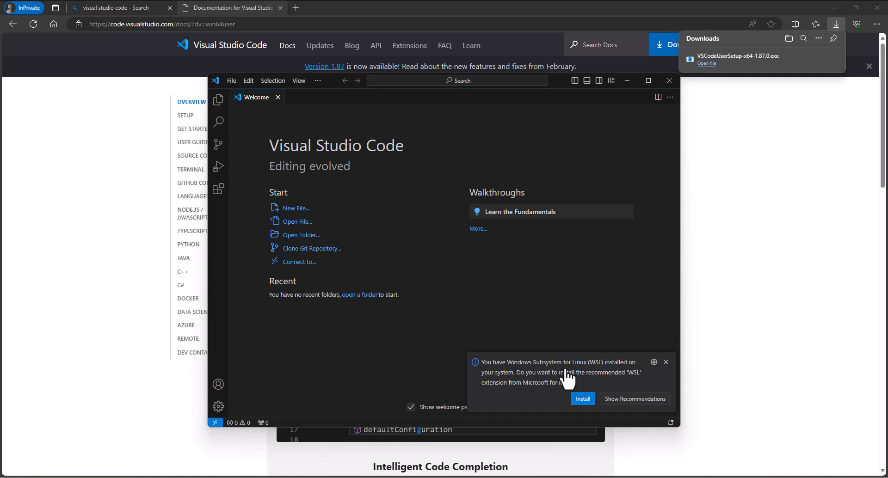
mouse_move(666, 361)
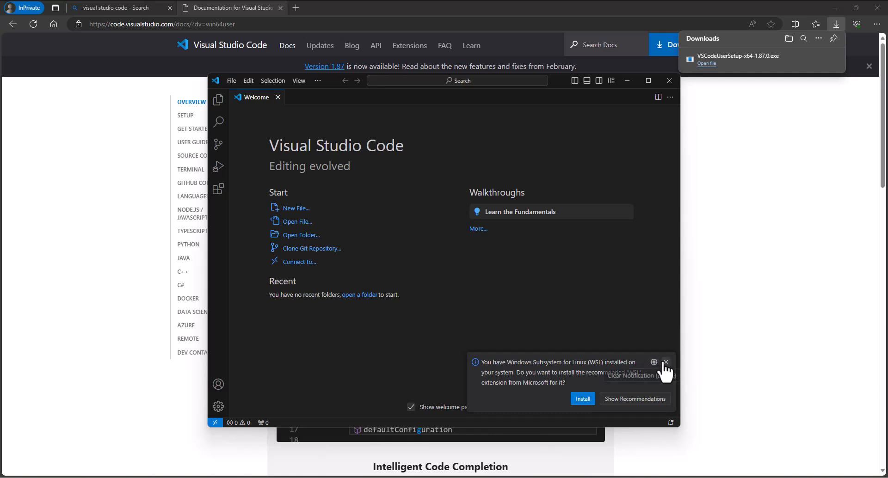
click(666, 363)
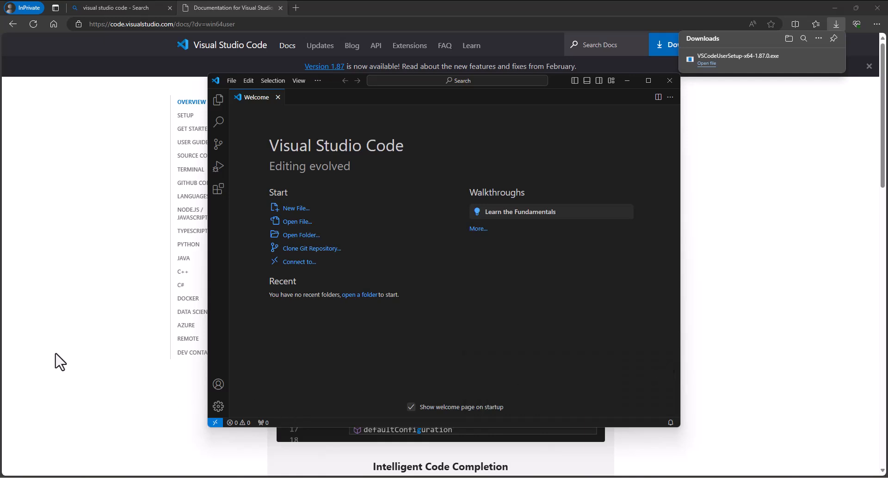
mouse_move(400, 231)
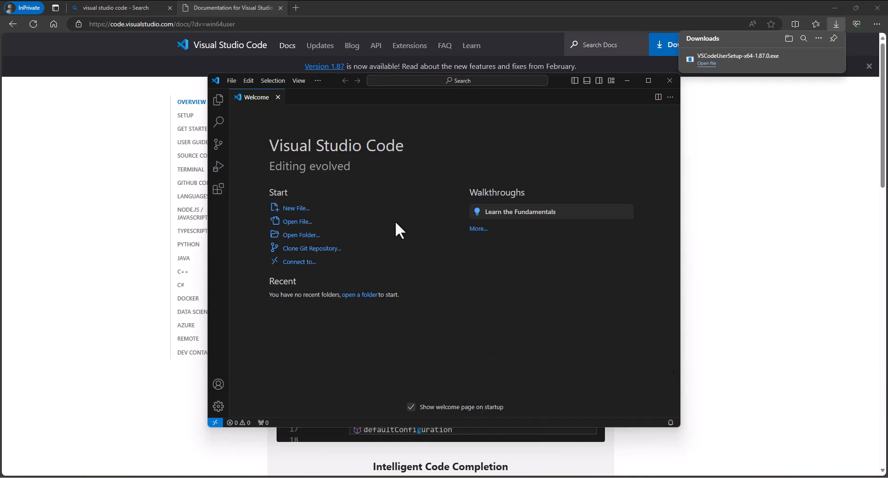
mouse_move(395, 231)
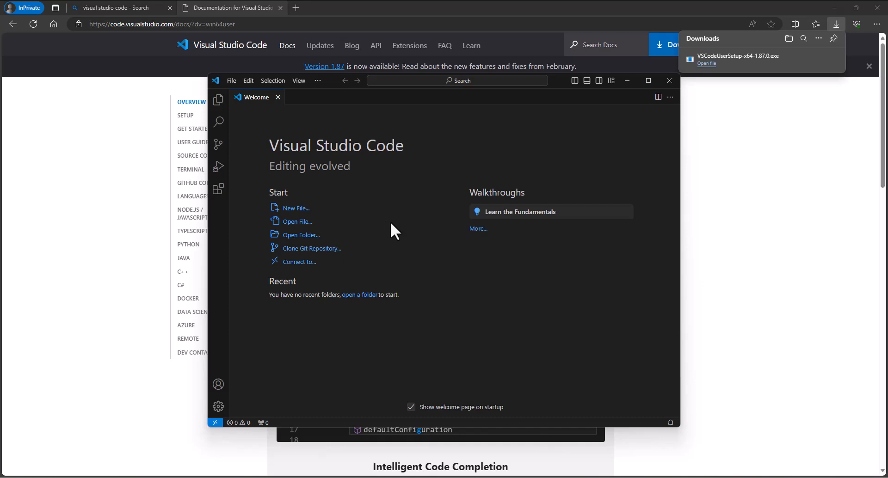
click(406, 9)
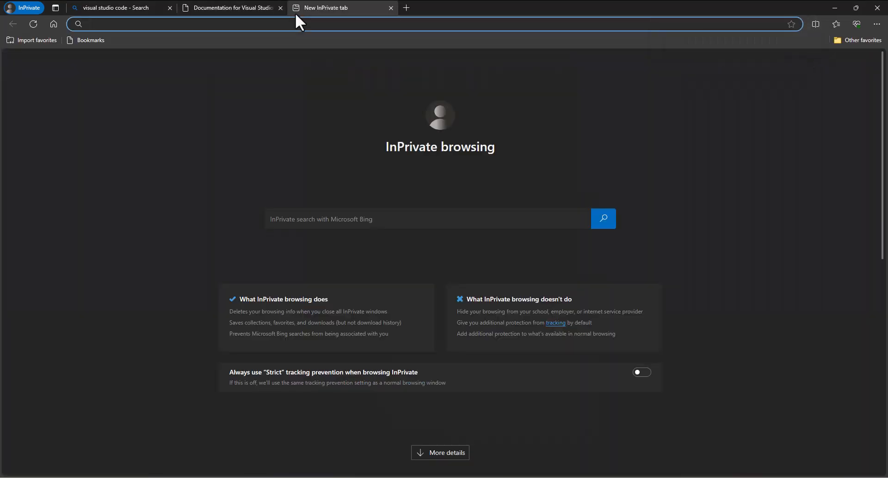
Step: Go to nodejs.org and download the Node.js 20.11.1 LTS .msi installer
text(nodejs.org/en)
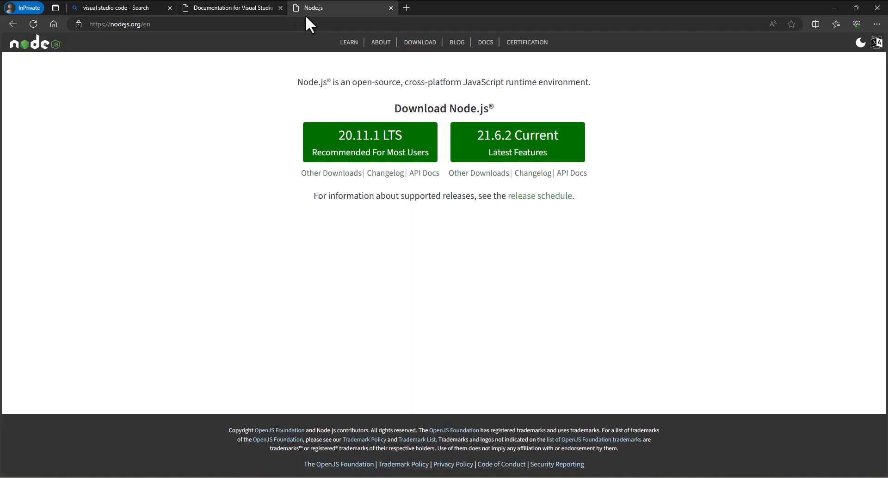
mouse_move(385, 89)
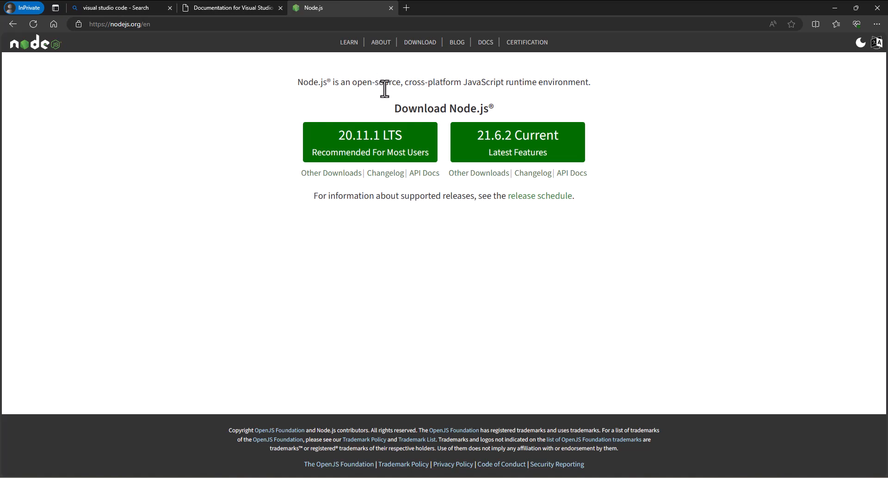
mouse_move(414, 112)
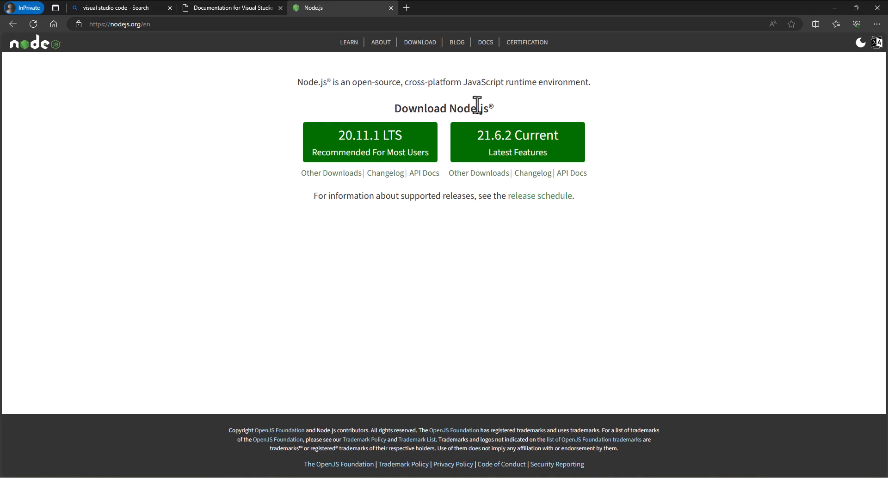
mouse_move(524, 100)
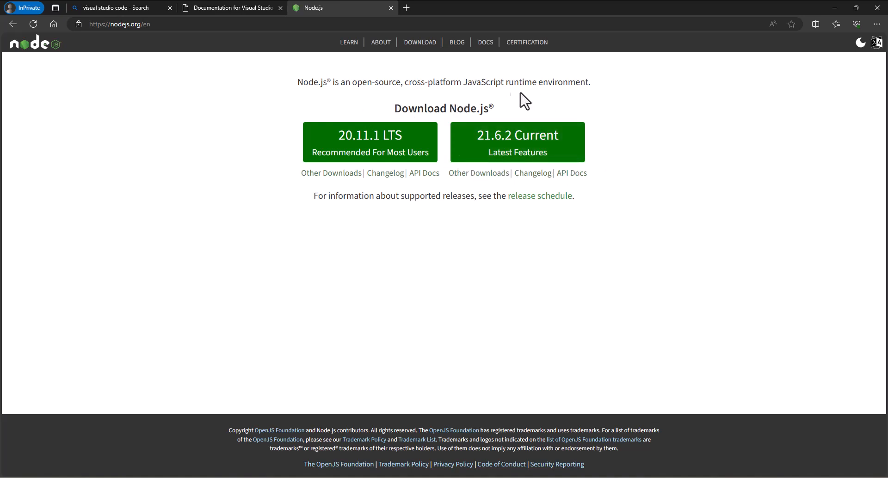
mouse_move(571, 186)
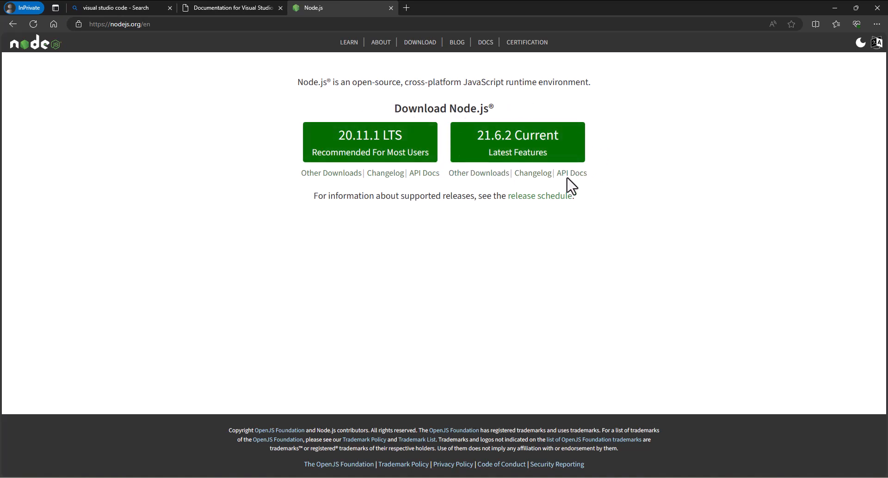
mouse_move(327, 170)
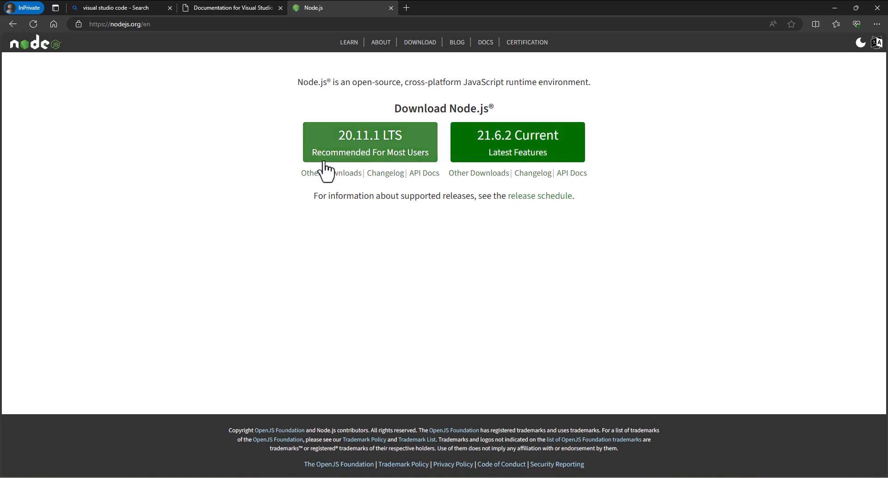
mouse_move(412, 165)
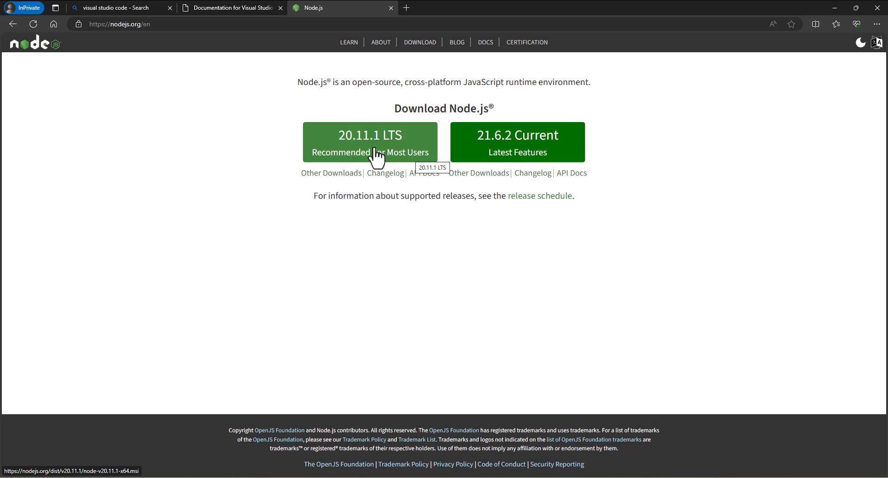
click(370, 141)
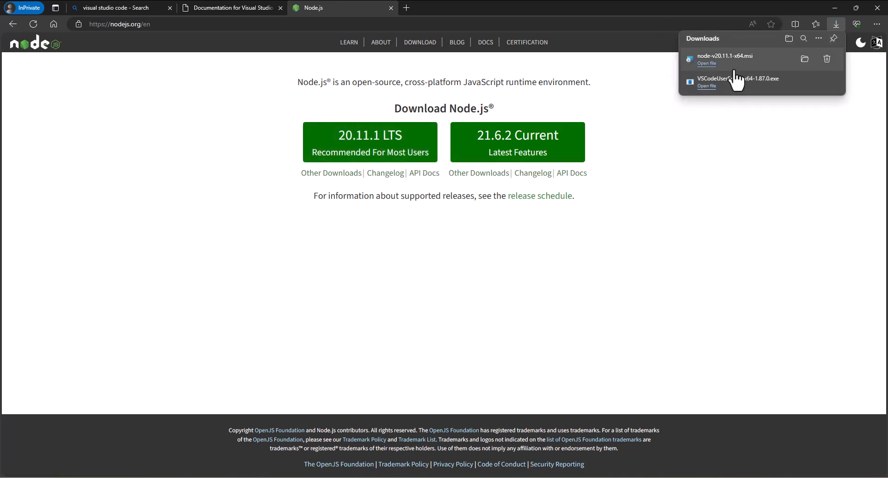
Step: Launch node-v20.11.1-x64.msi, accept the license and keep the default destination folder
click(706, 63)
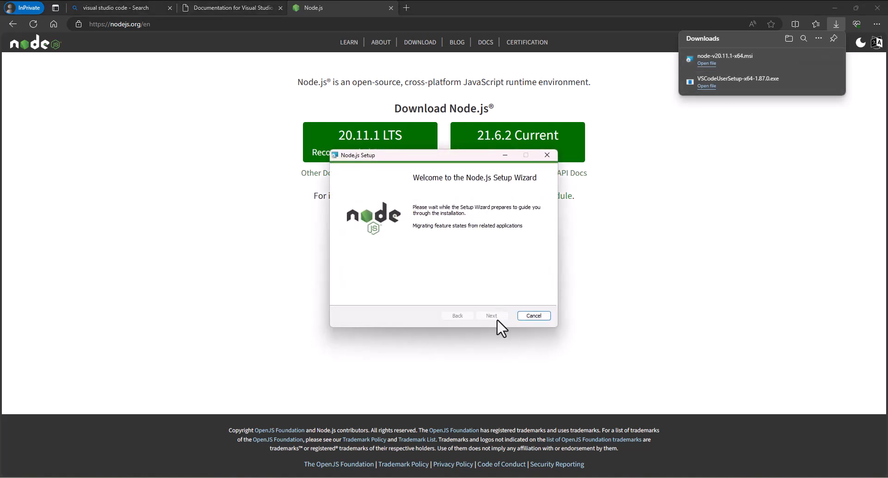
click(491, 315)
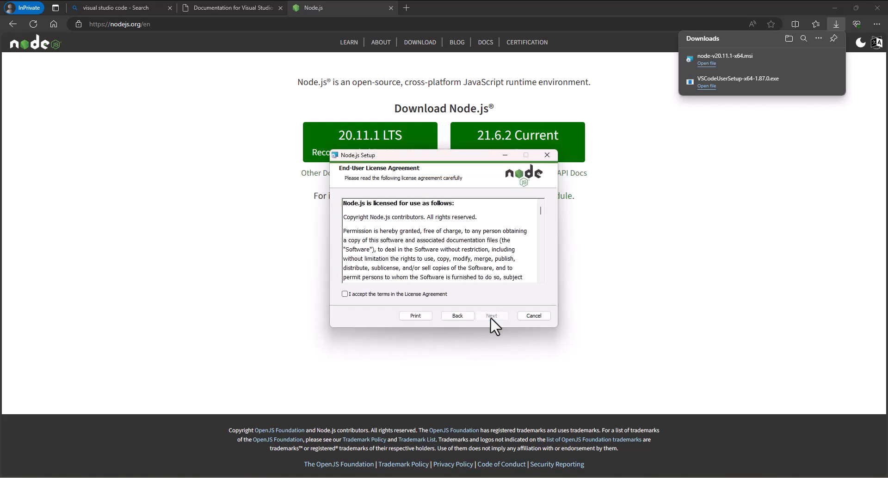
click(345, 293)
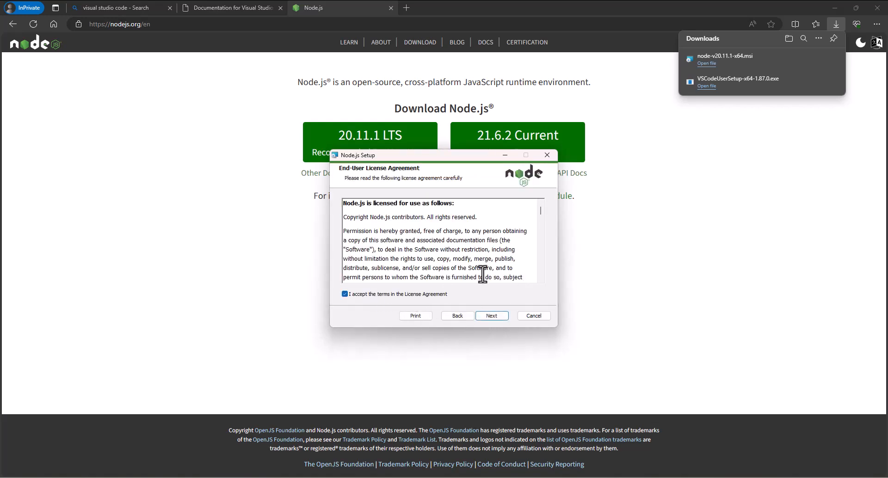
click(491, 315)
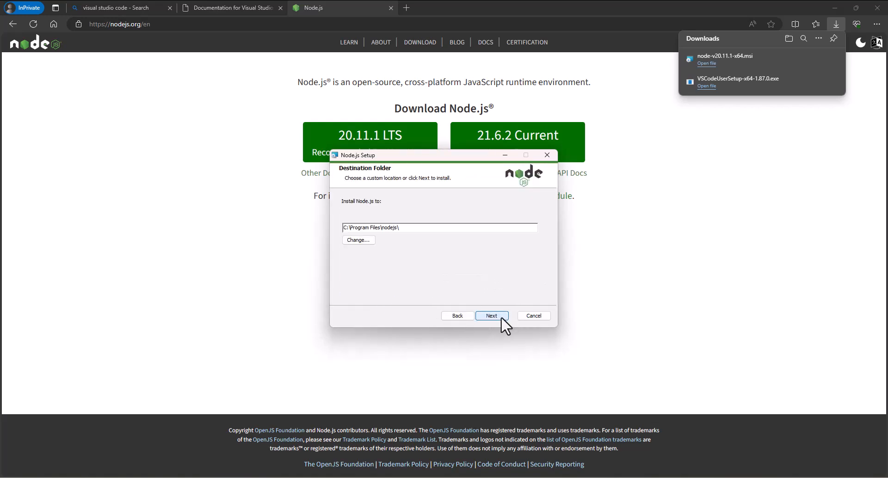
click(491, 316)
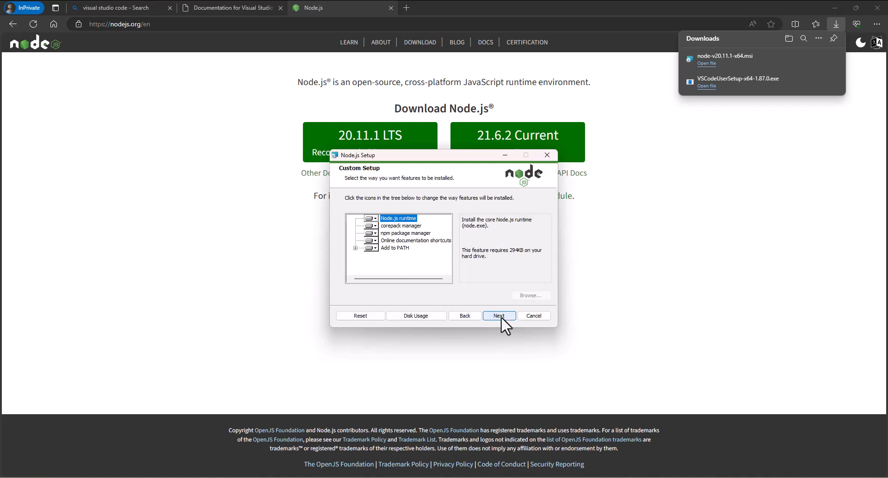
mouse_move(397, 240)
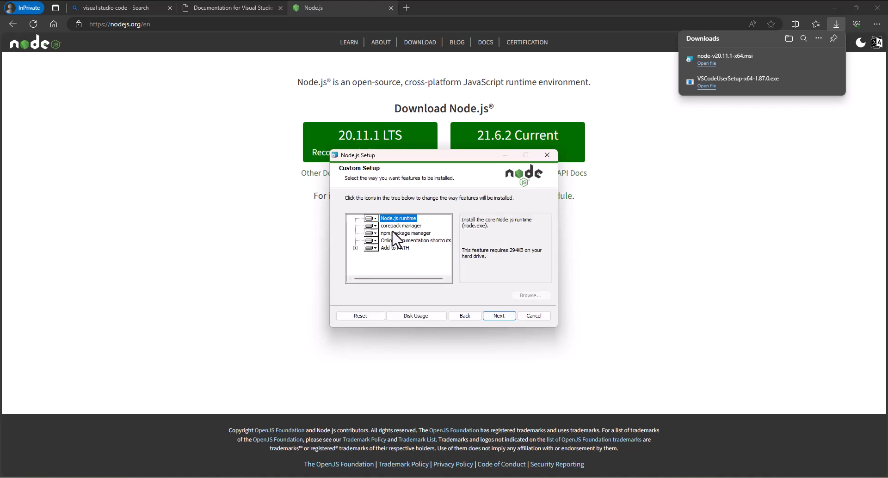
mouse_move(386, 250)
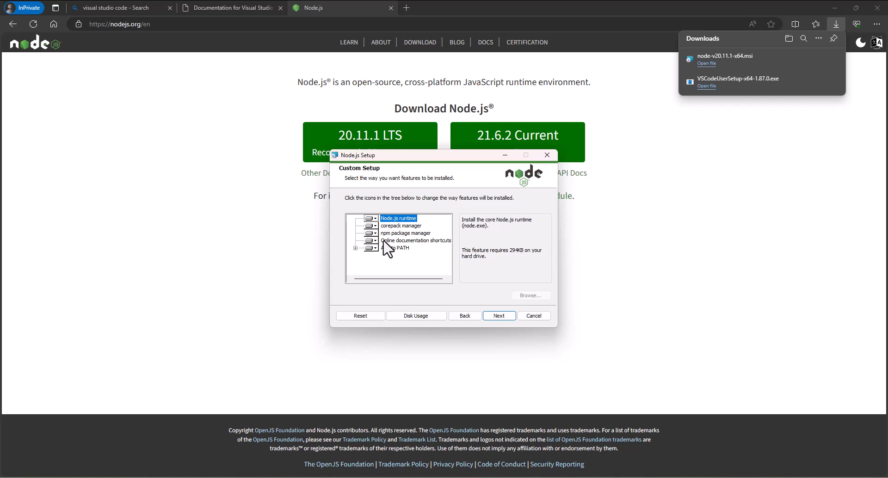
mouse_move(390, 250)
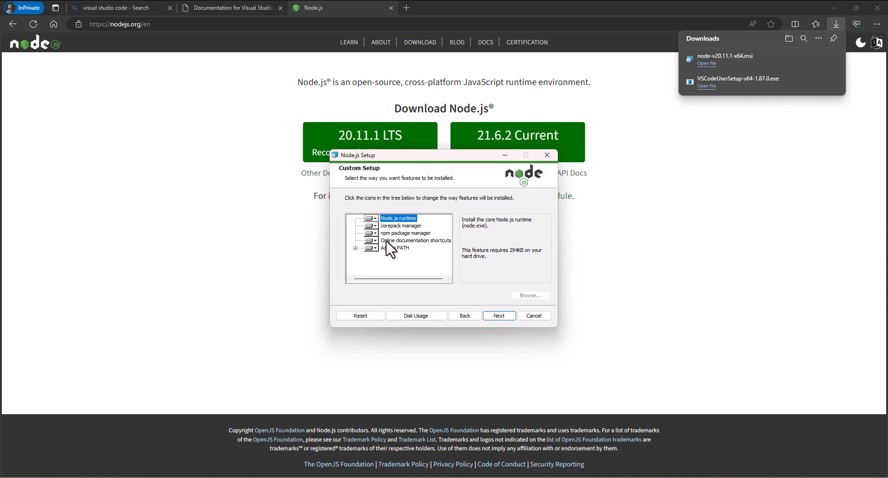
mouse_move(390, 251)
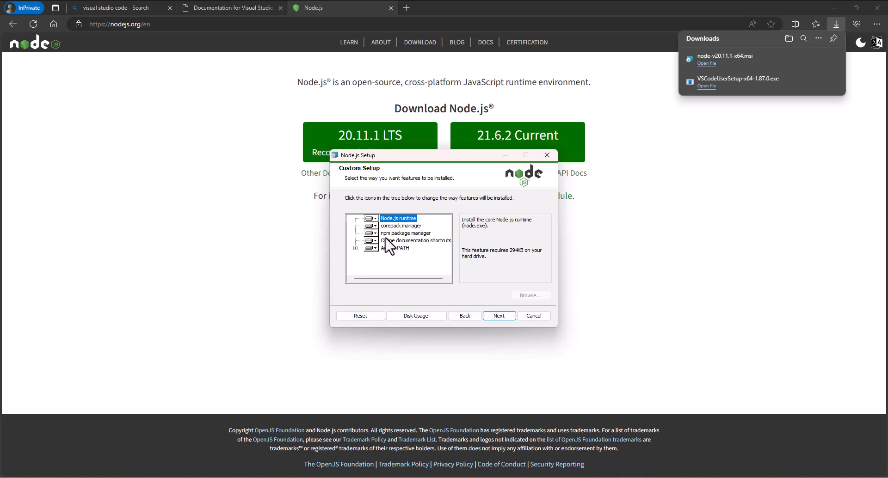
mouse_move(393, 252)
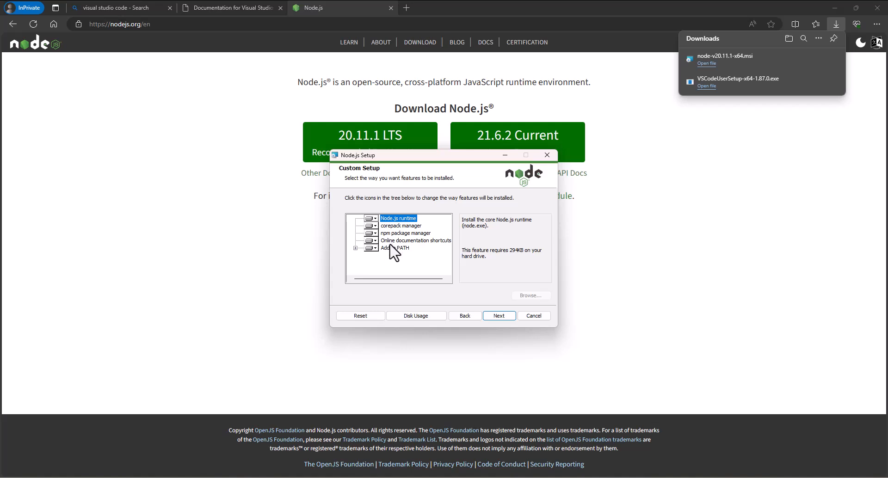
mouse_move(394, 250)
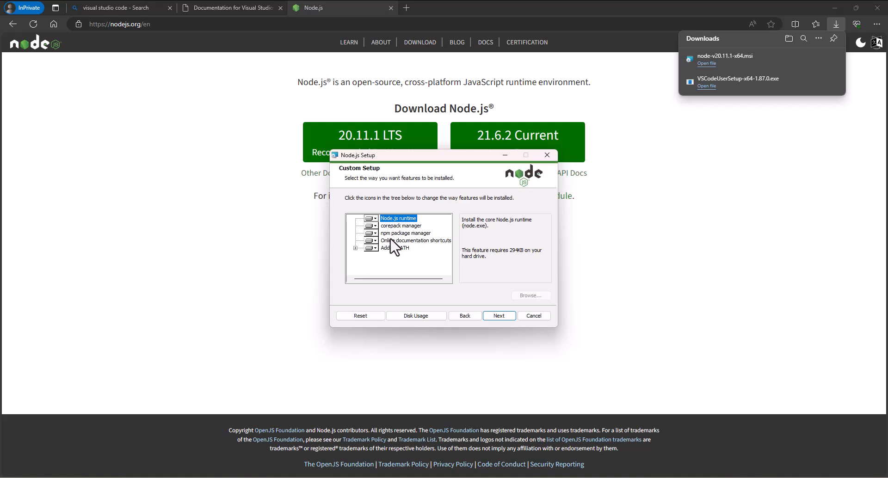
mouse_move(392, 252)
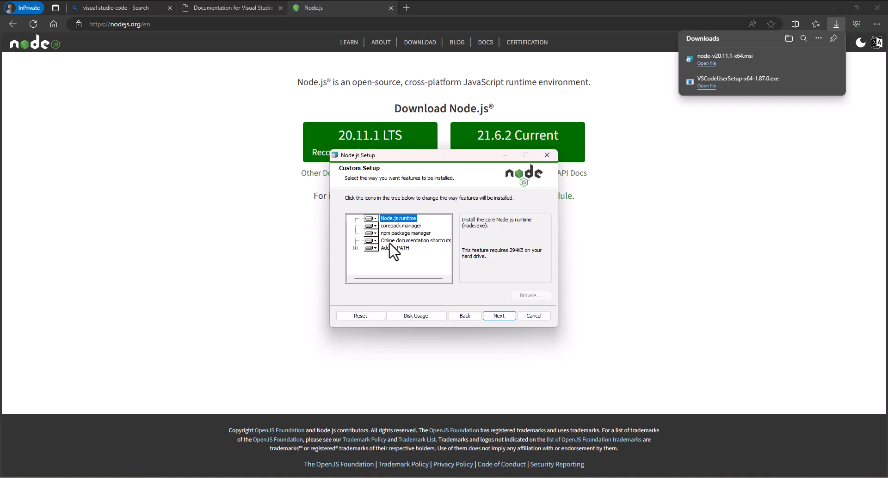
mouse_move(485, 146)
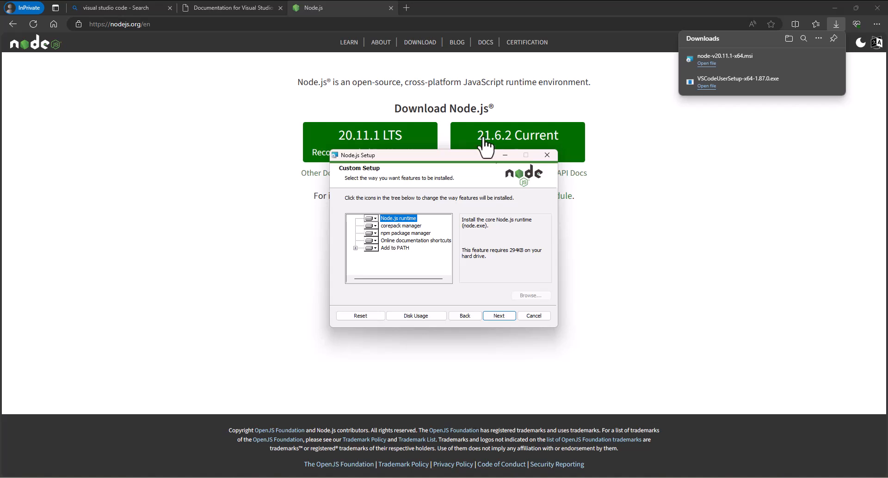
mouse_move(425, 88)
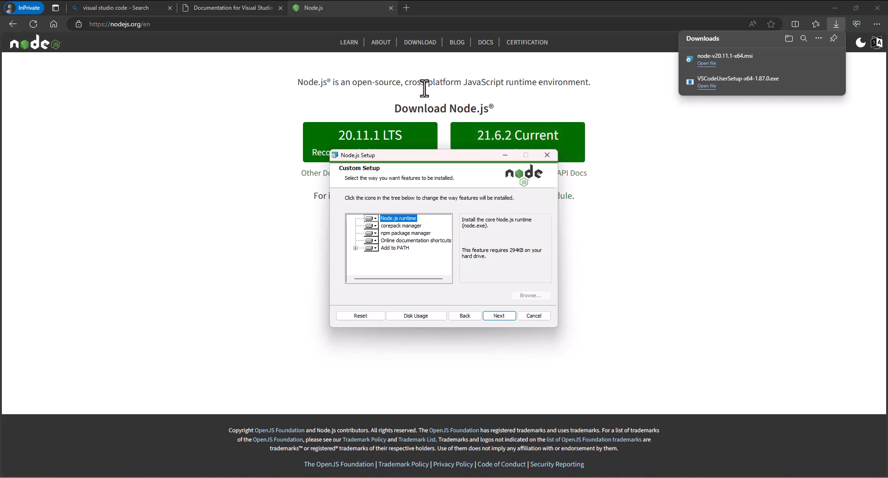
mouse_move(538, 100)
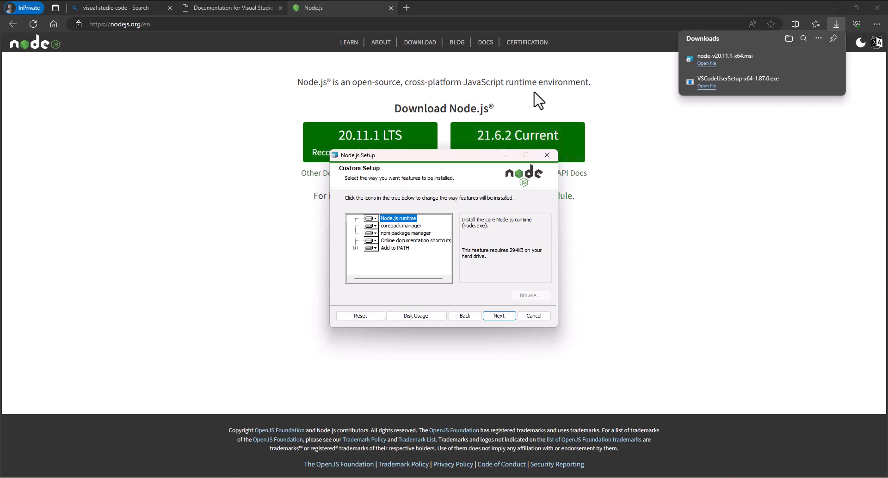
mouse_move(546, 238)
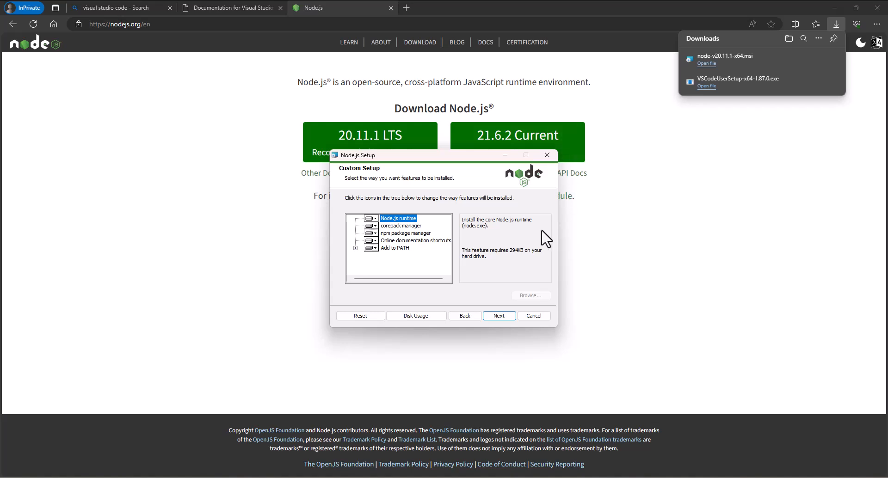
mouse_move(507, 281)
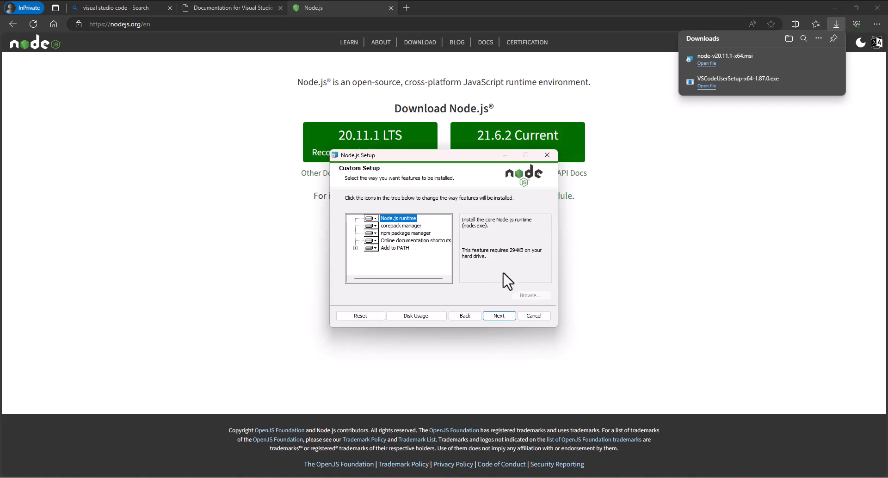
mouse_move(507, 291)
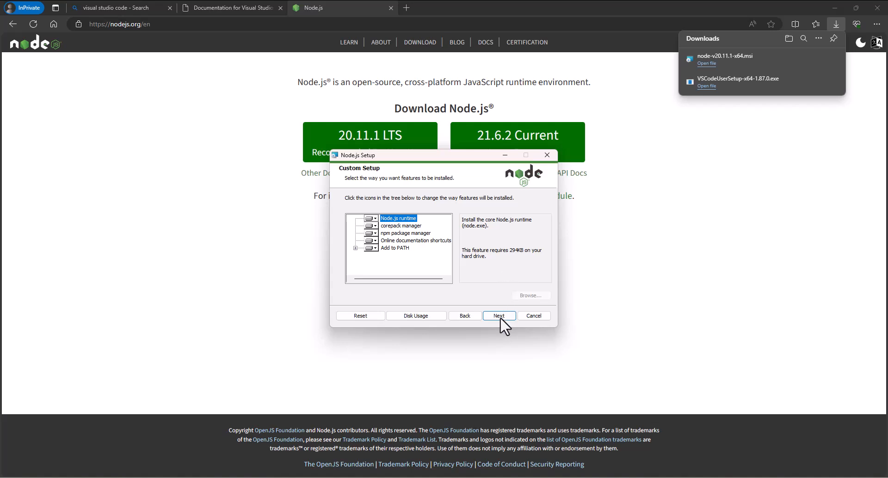
Step: Keep the default Custom Setup feature tree and continue
click(498, 315)
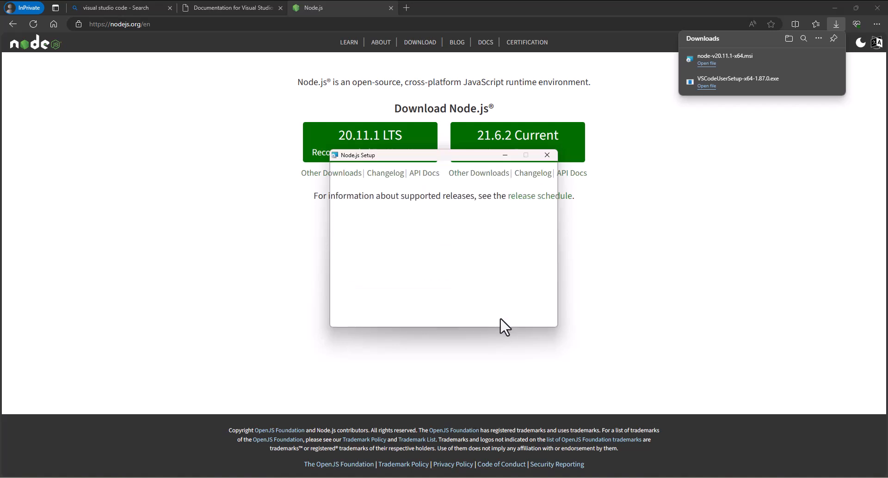
Step: Enable 'Automatically install the necessary tools' for native modules and reach Ready to install
click(491, 315)
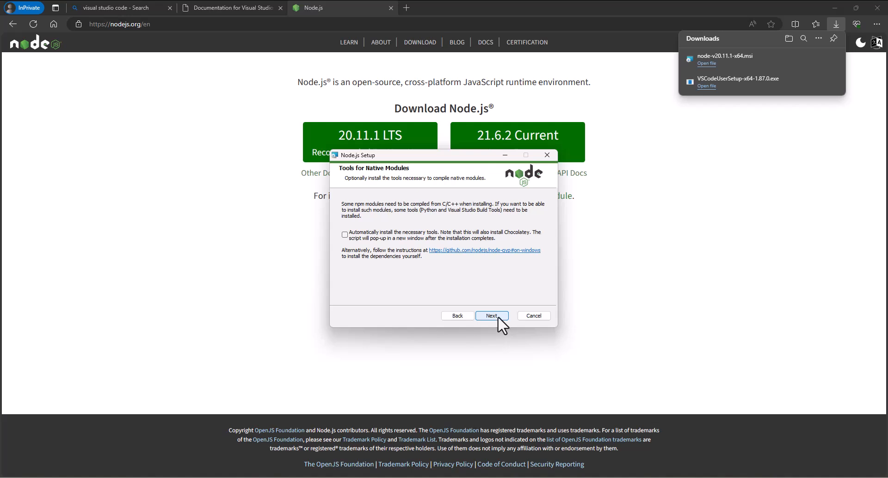
mouse_move(359, 250)
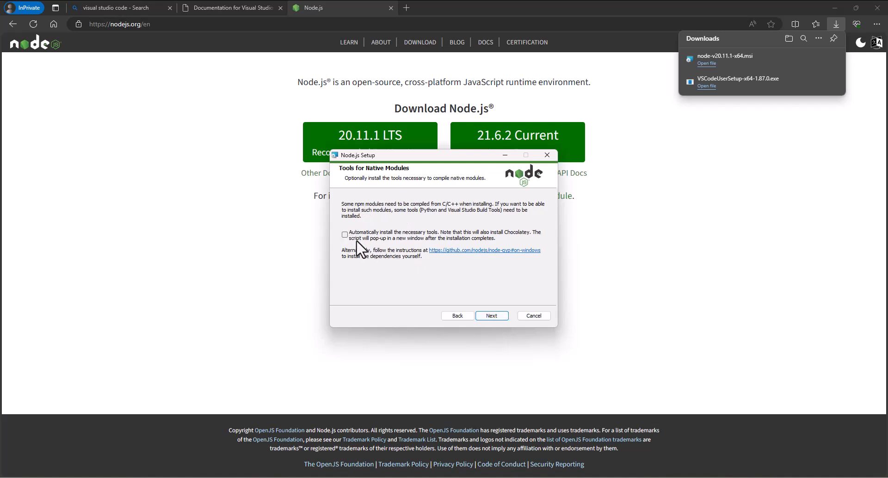
mouse_move(448, 241)
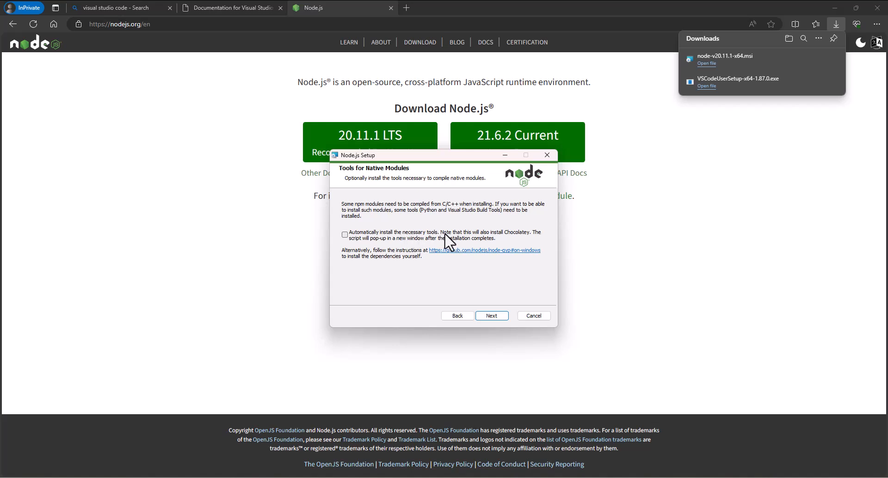
mouse_move(524, 242)
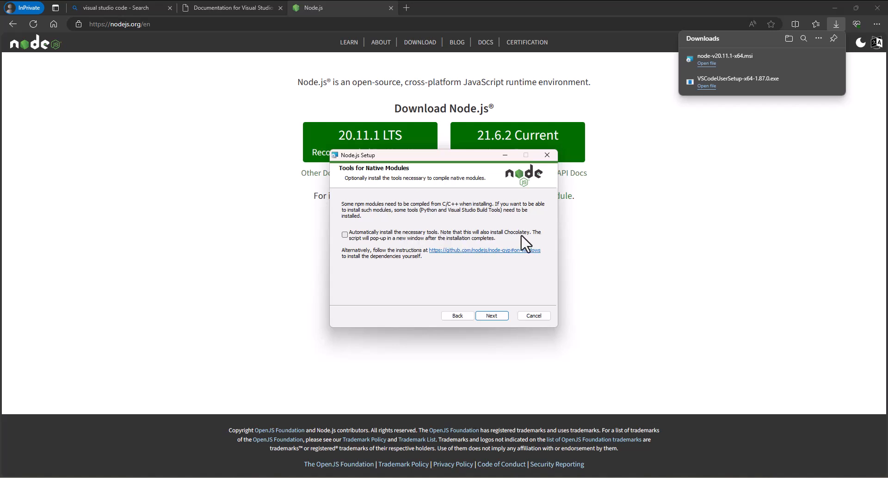
mouse_move(451, 244)
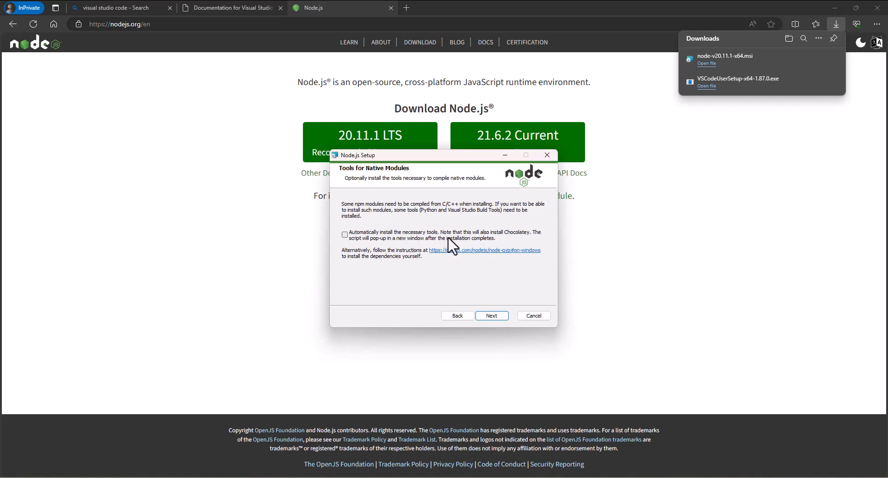
mouse_move(496, 240)
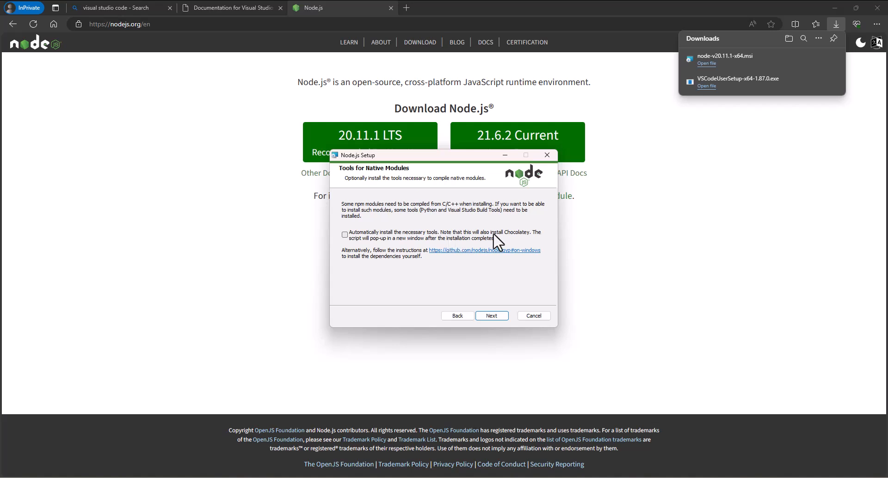
click(344, 235)
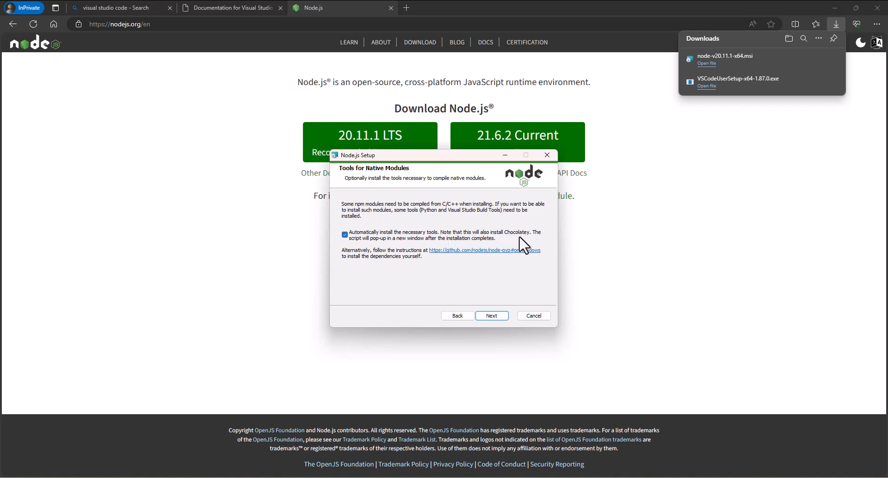
mouse_move(408, 272)
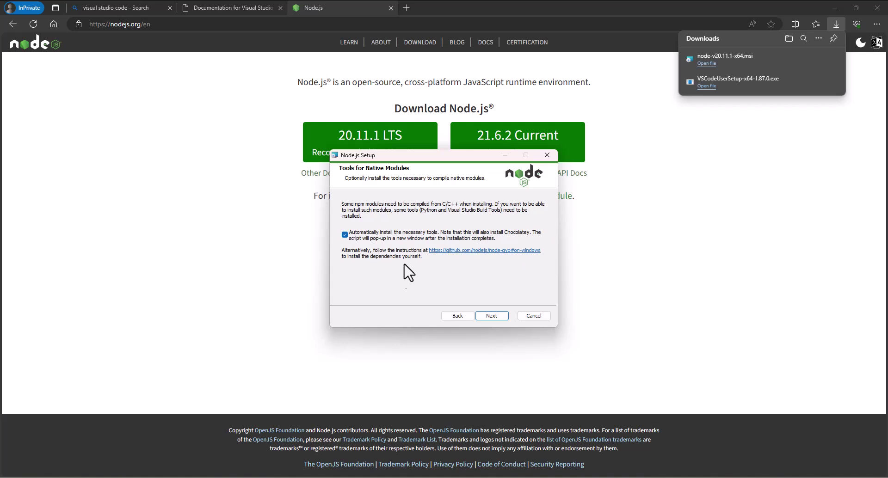
mouse_move(404, 283)
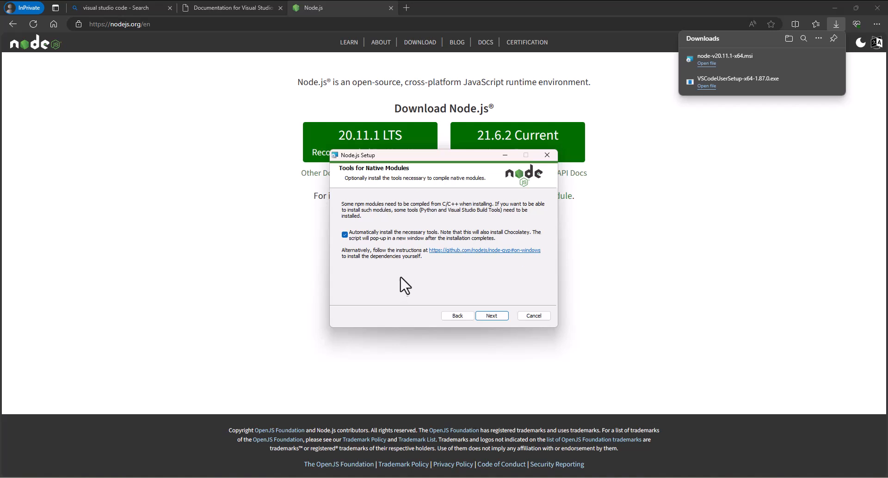
mouse_move(491, 316)
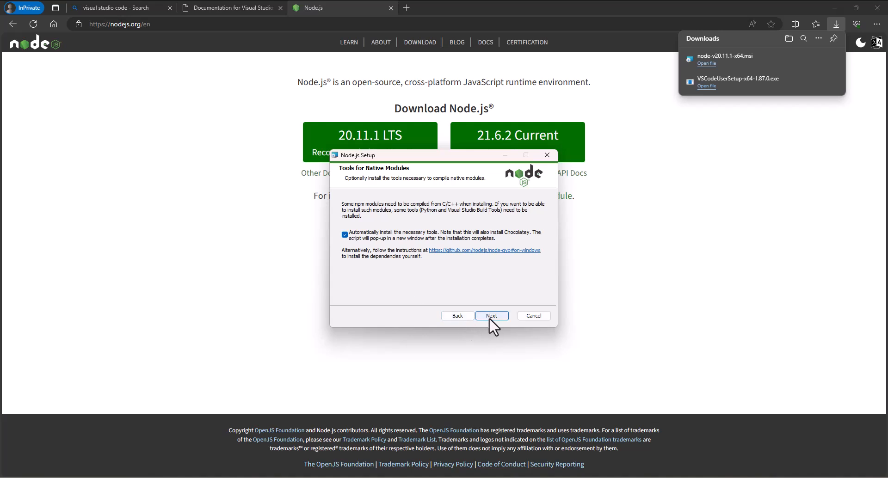
click(491, 316)
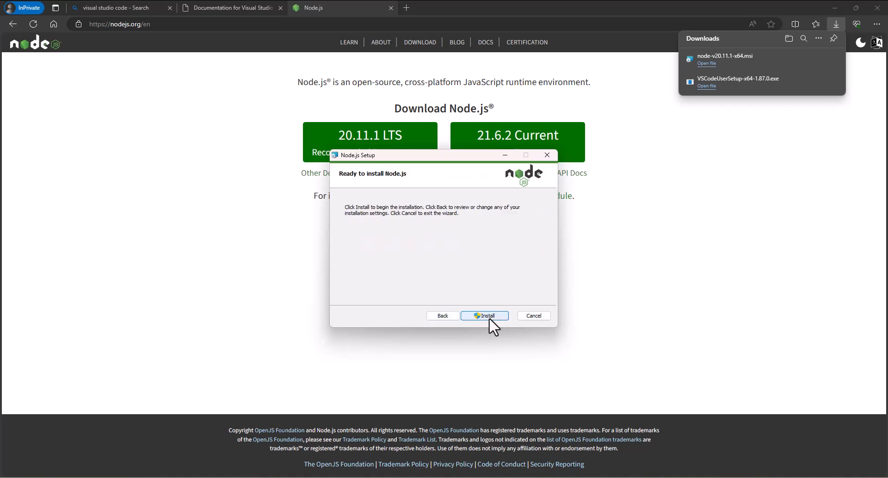
Step: Start the Node.js installation and let the progress run
click(484, 316)
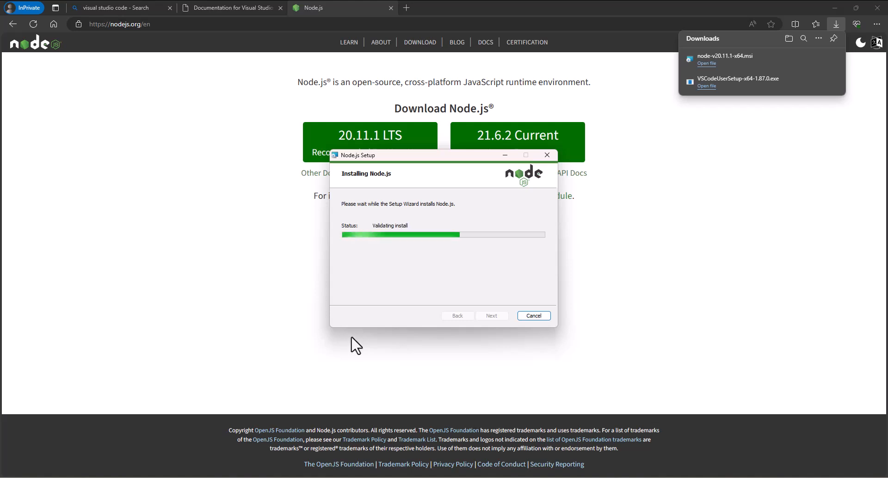
mouse_move(97, 364)
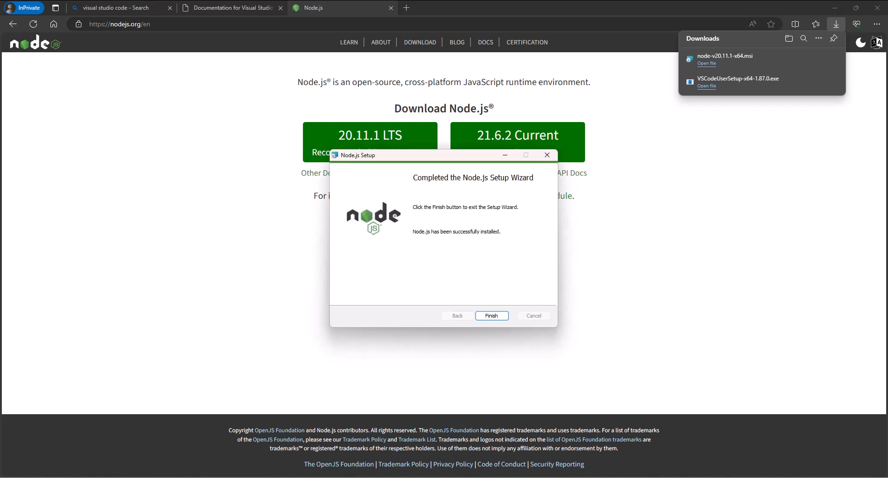
mouse_move(415, 371)
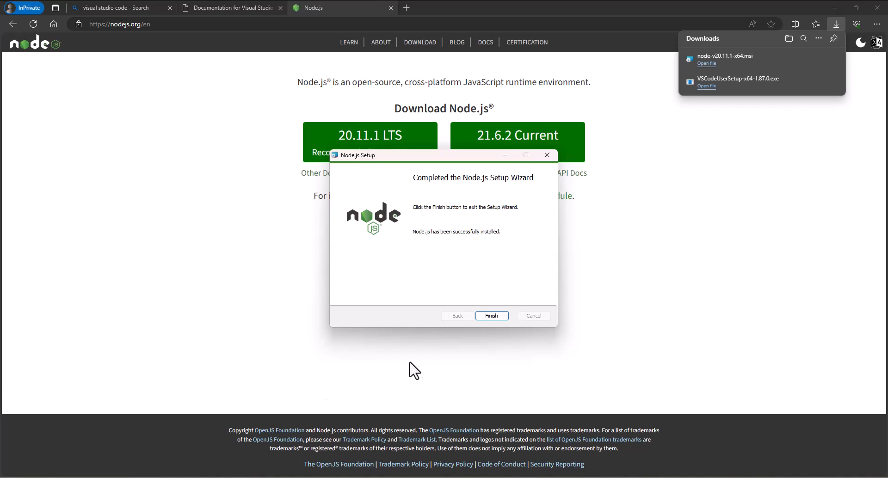
mouse_move(431, 361)
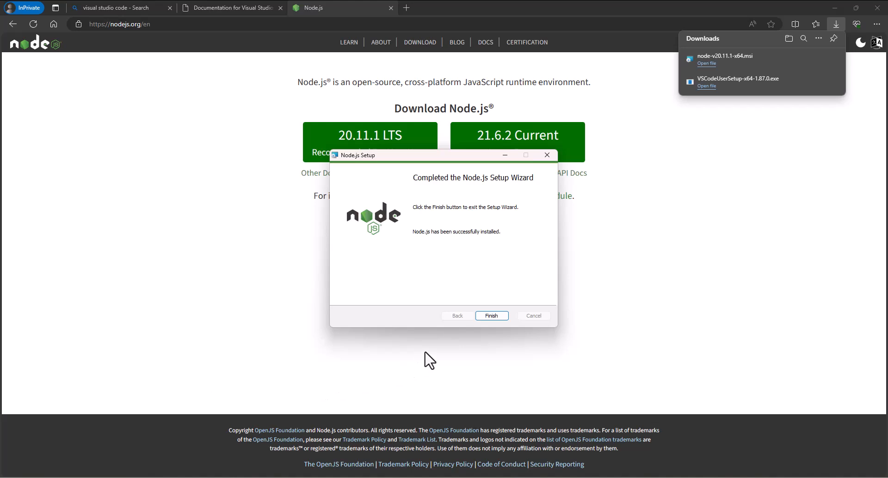
mouse_move(488, 340)
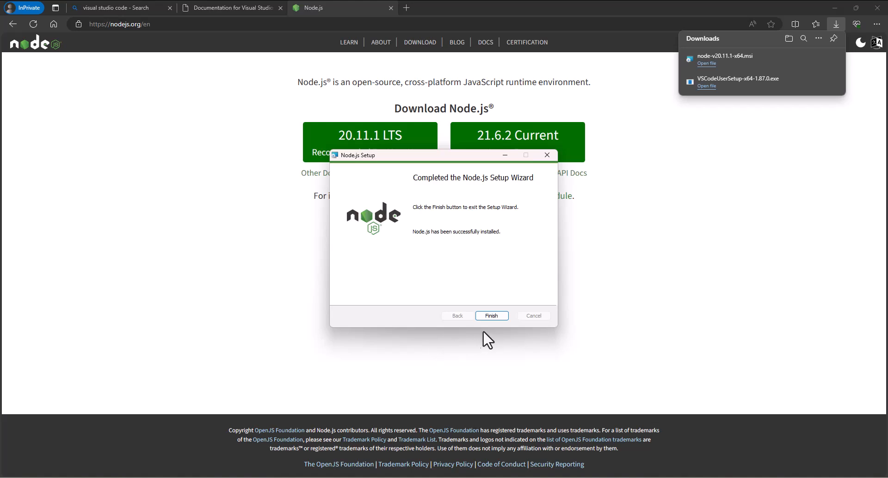
mouse_move(491, 316)
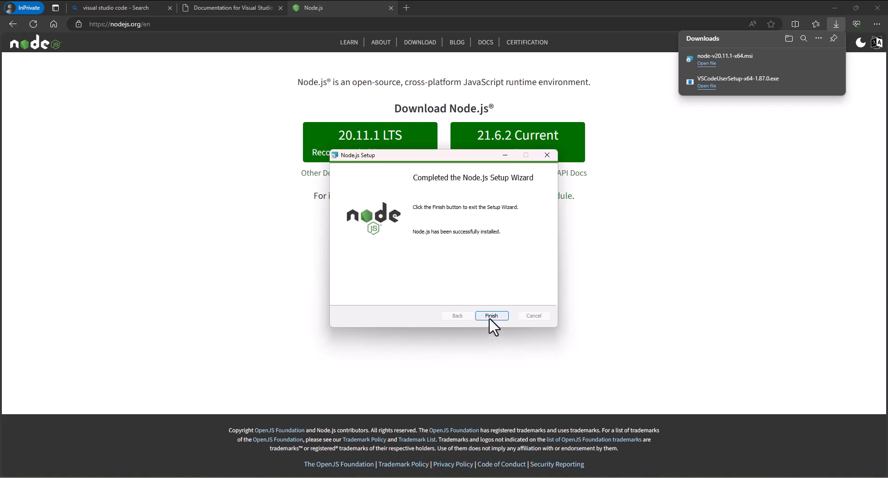
Step: Finish the completed Node.js wizard so the Install Additional Tools script window appears
click(490, 316)
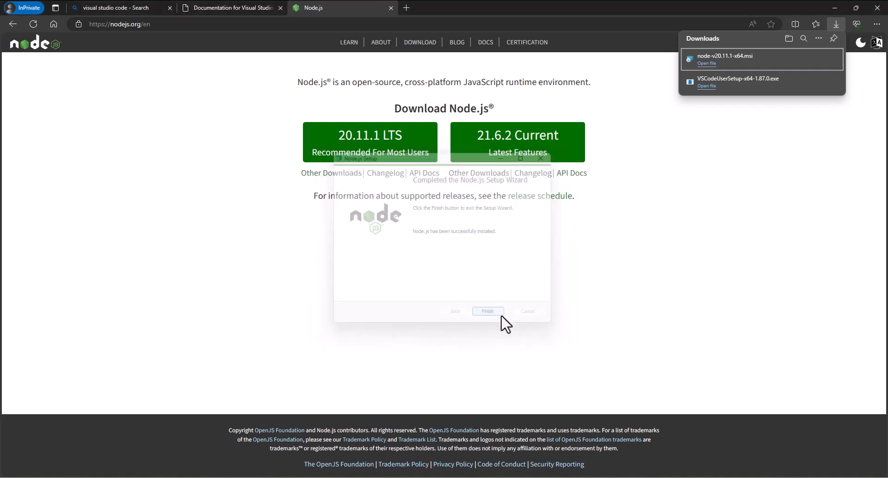
click(487, 311)
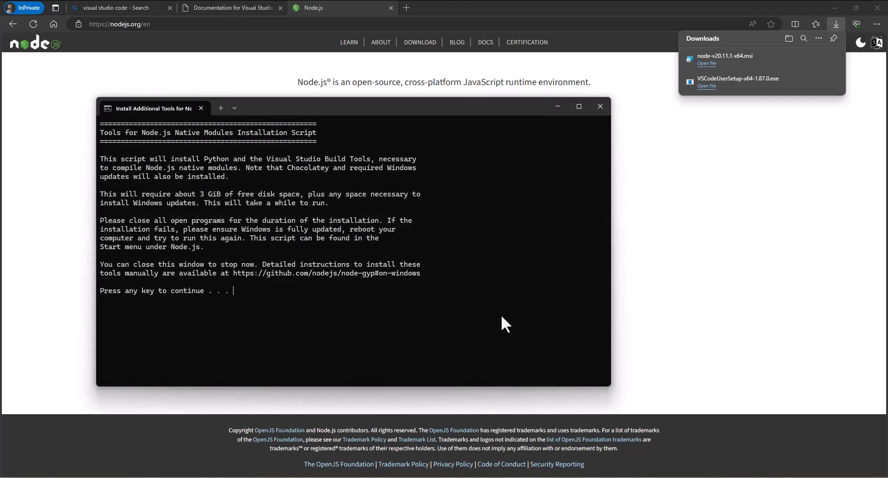
mouse_move(249, 175)
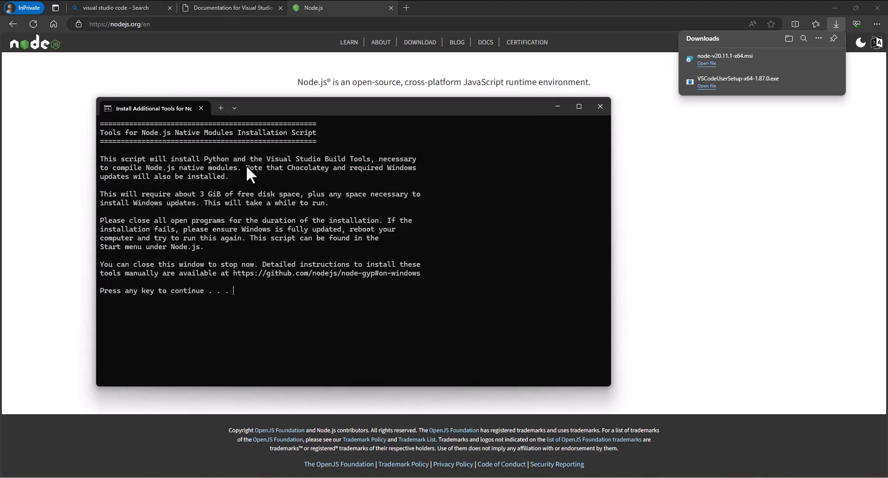
mouse_move(323, 171)
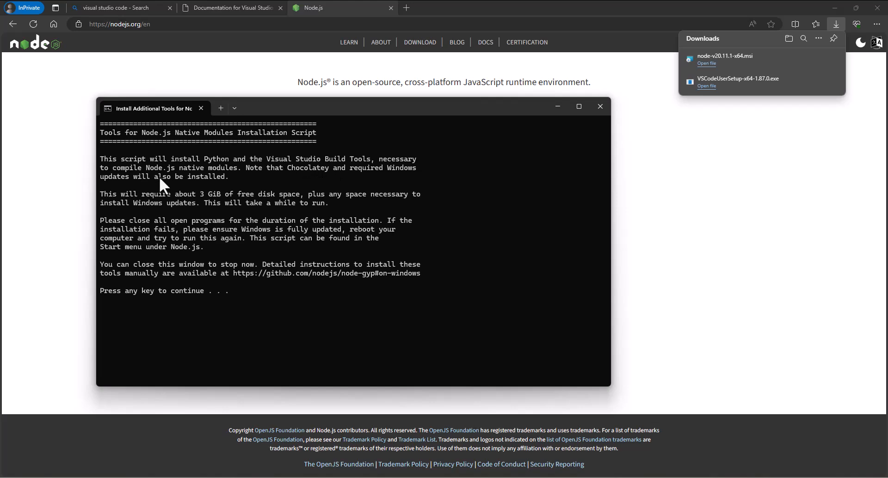
mouse_move(198, 179)
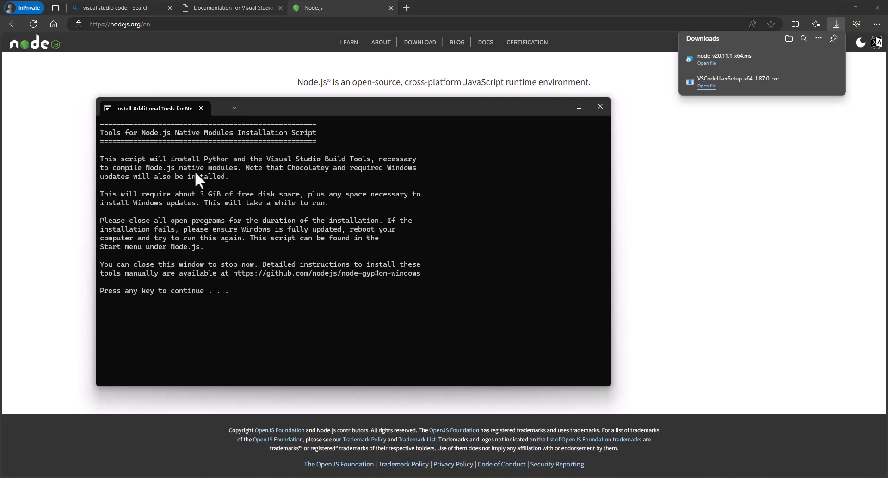
mouse_move(209, 215)
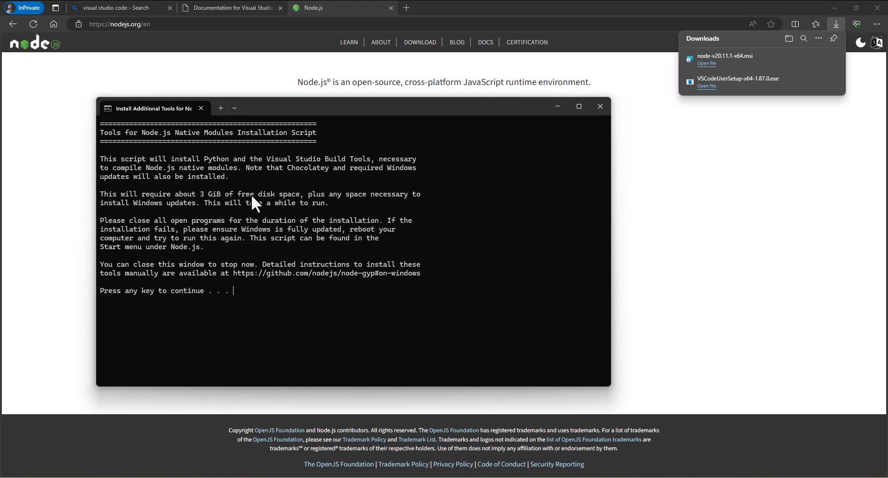
mouse_move(283, 264)
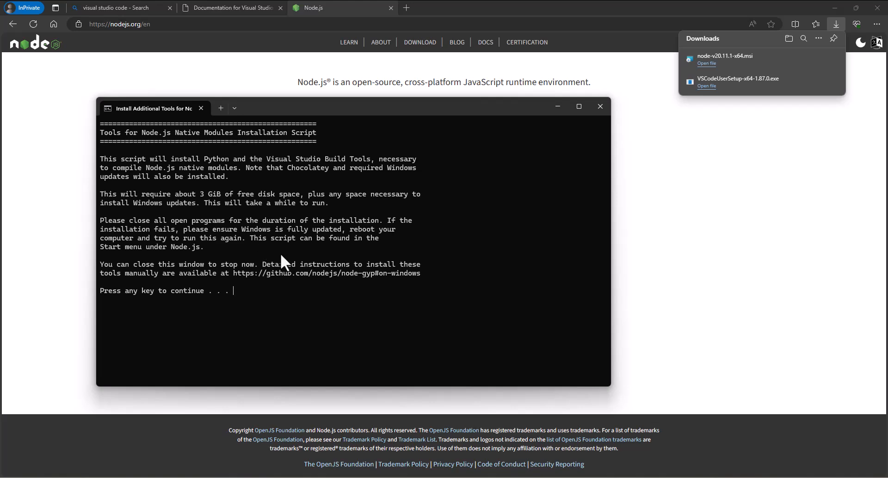
mouse_move(289, 318)
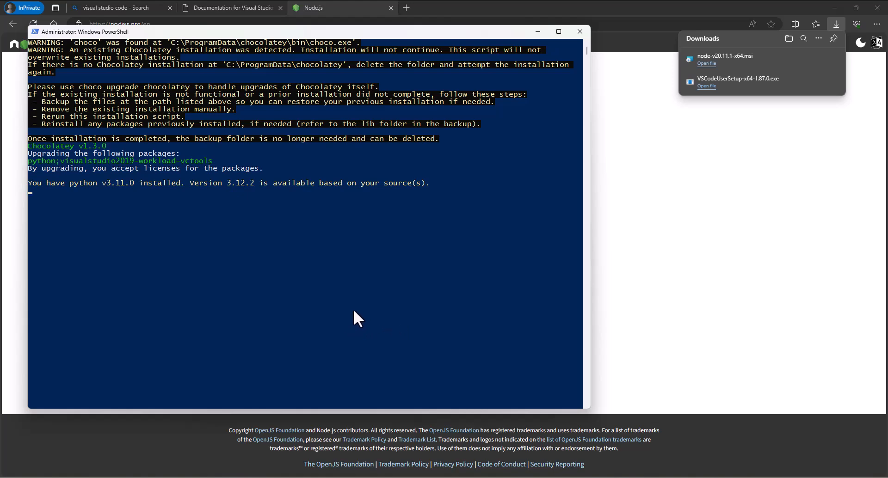
mouse_move(251, 308)
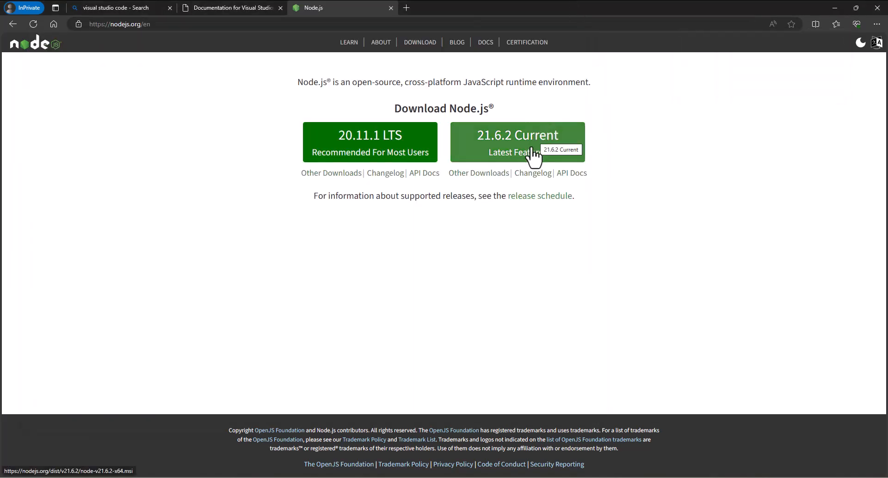
mouse_move(589, 131)
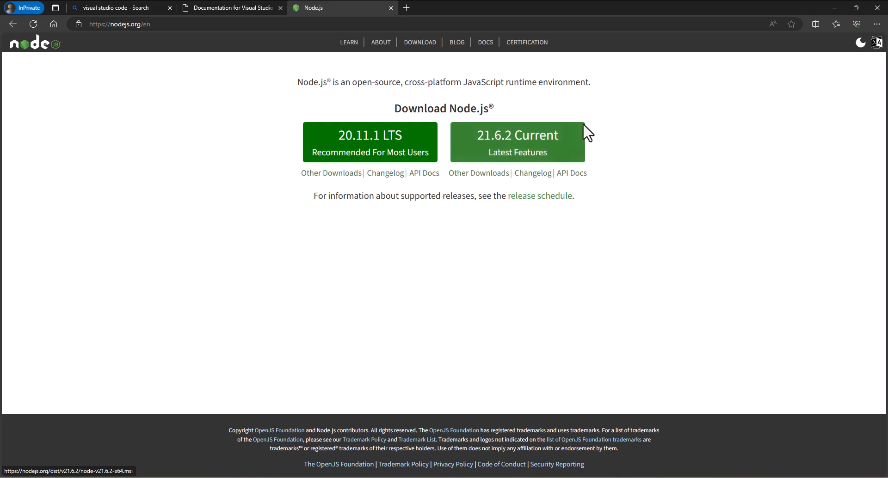
mouse_move(199, 258)
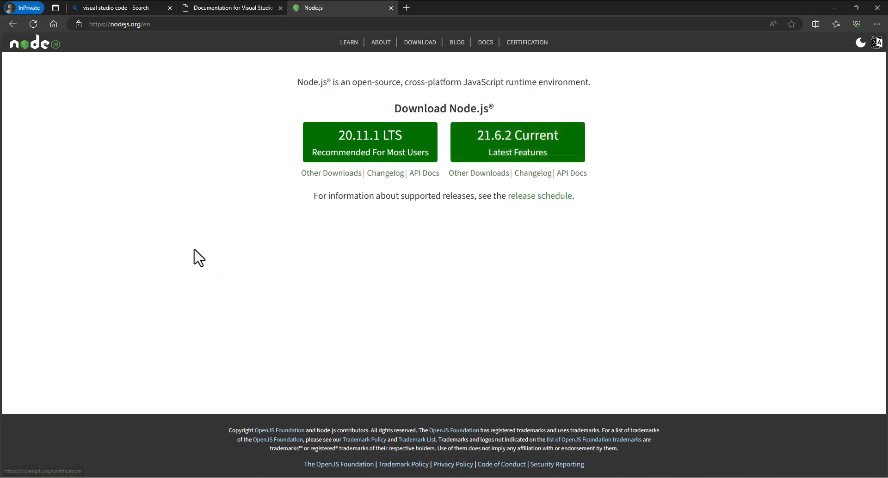
mouse_move(655, 108)
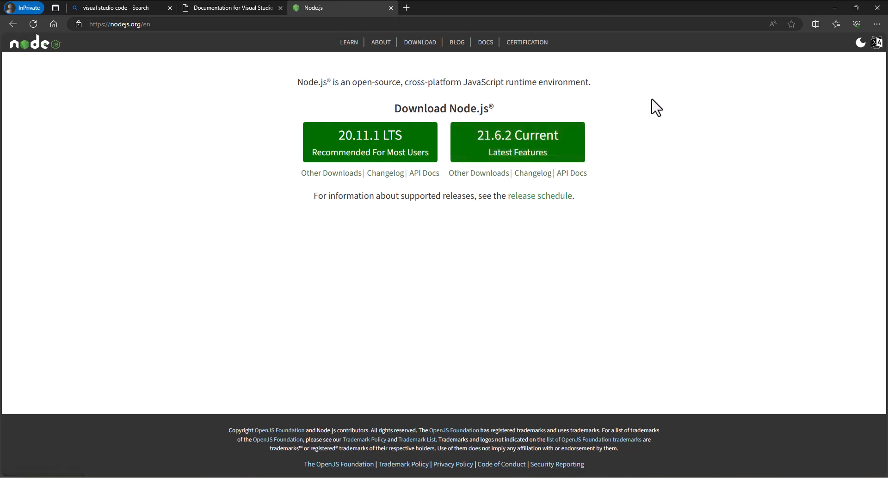
mouse_move(337, 102)
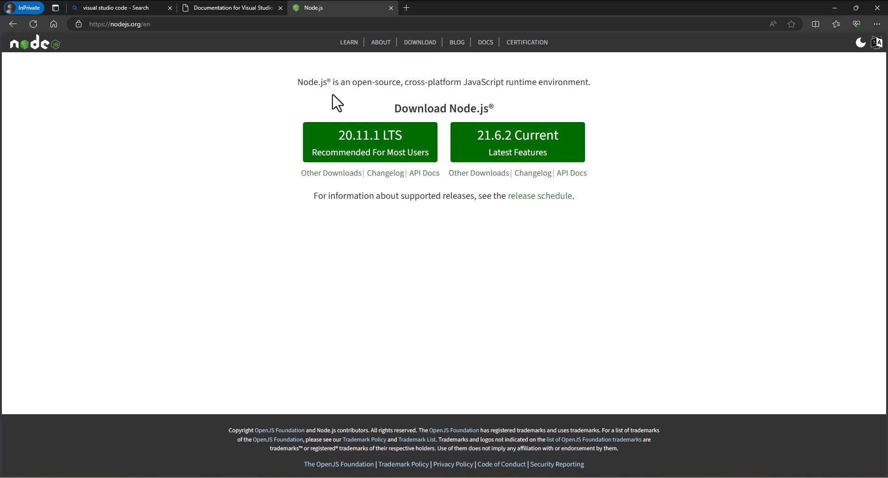
Step: Browse the About Node.js page, then the LEARN section's Introduction to Node.js guide
click(377, 41)
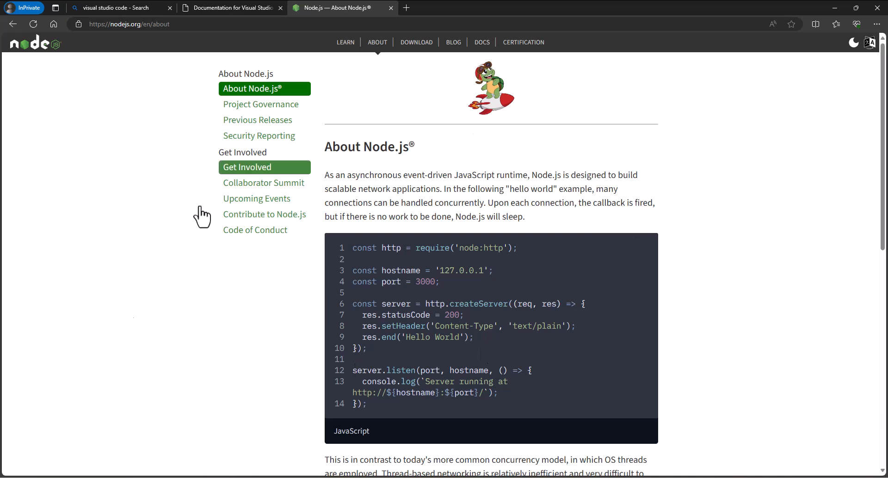
mouse_move(346, 61)
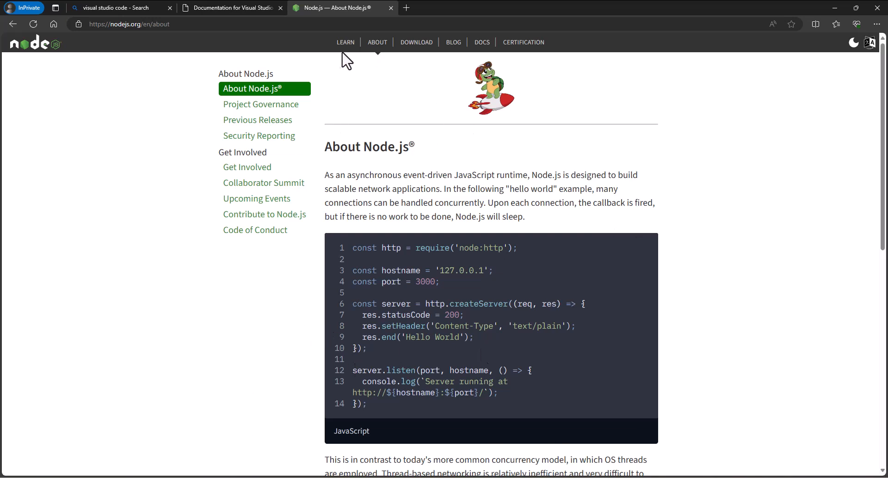
click(345, 42)
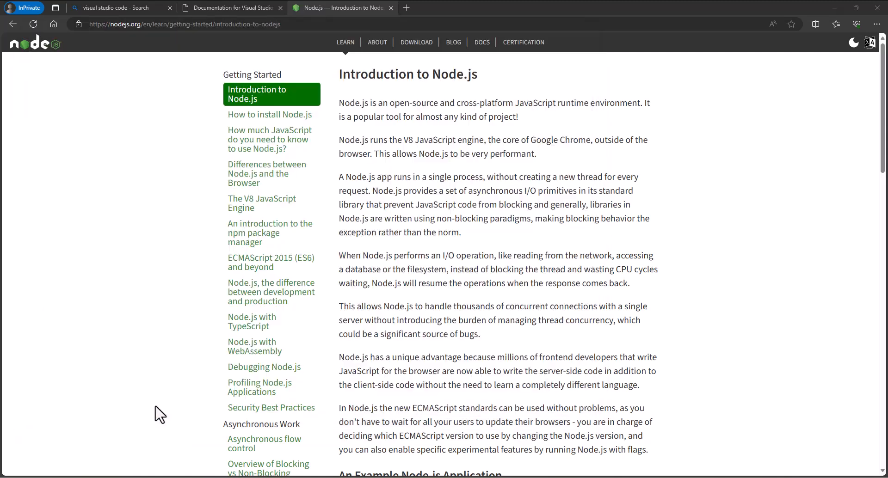
mouse_move(328, 456)
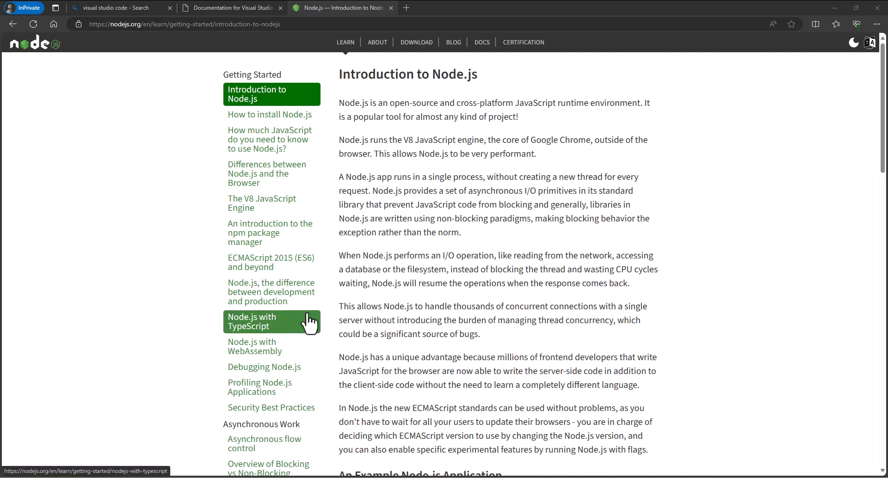
mouse_move(480, 136)
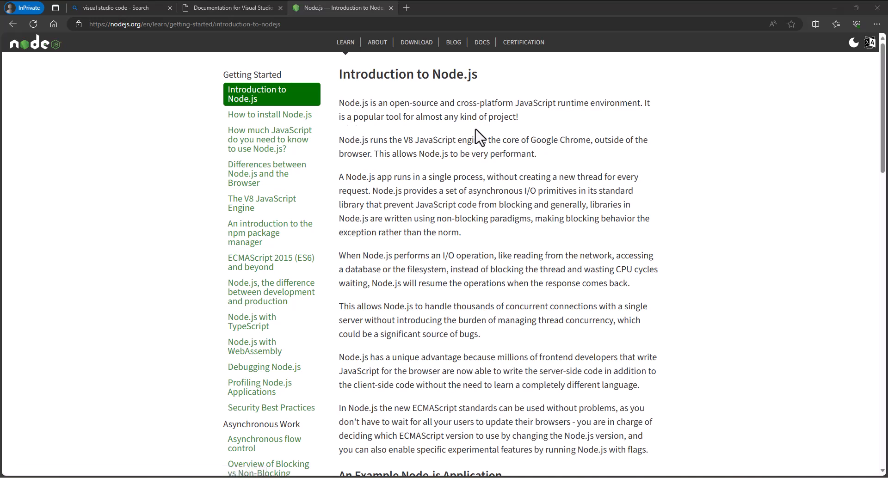
mouse_move(480, 136)
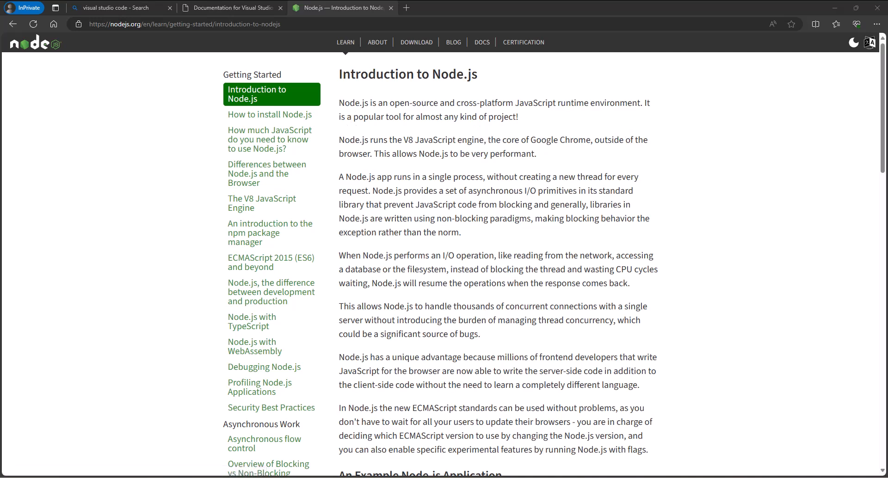
mouse_move(337, 356)
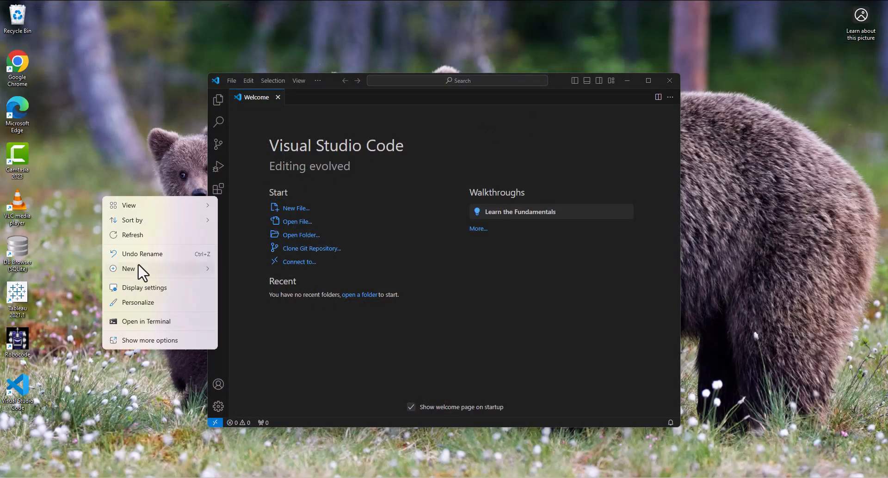
Step: Create a new desktop folder and name it TestApp
click(129, 268)
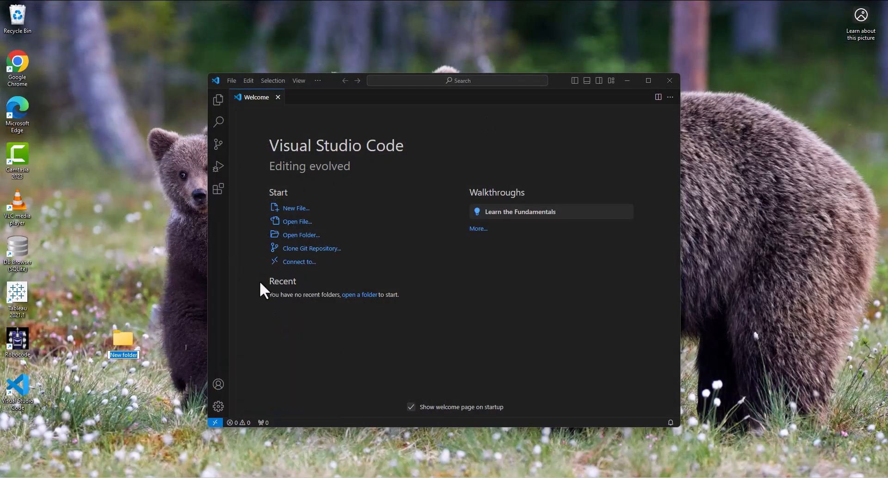
text(Test)
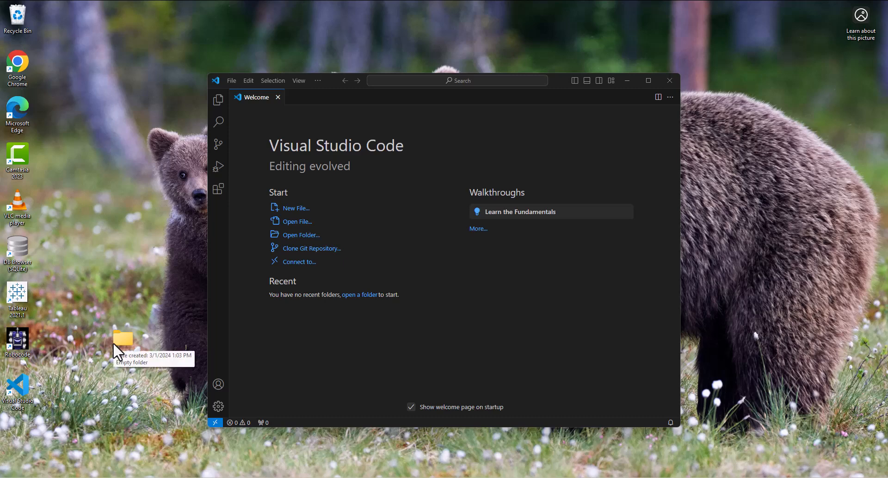
click(297, 235)
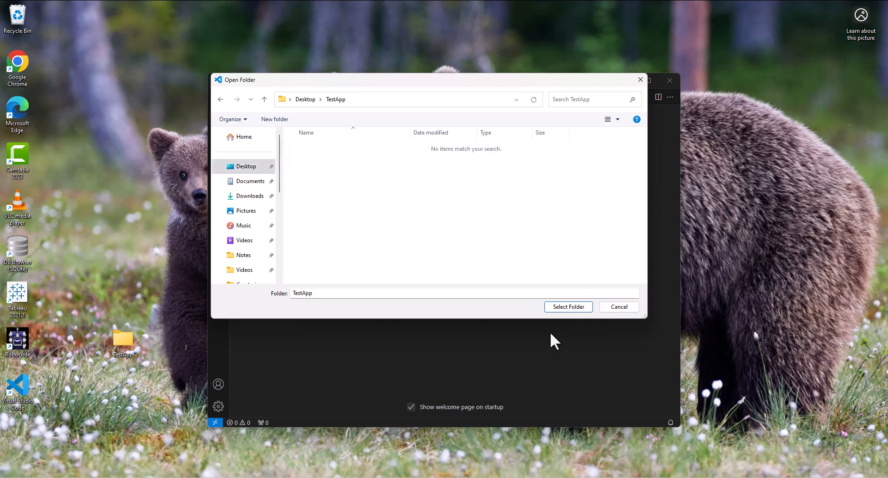
Step: Select TestApp as the workspace folder and confirm 'Yes, I trust the authors'
click(568, 306)
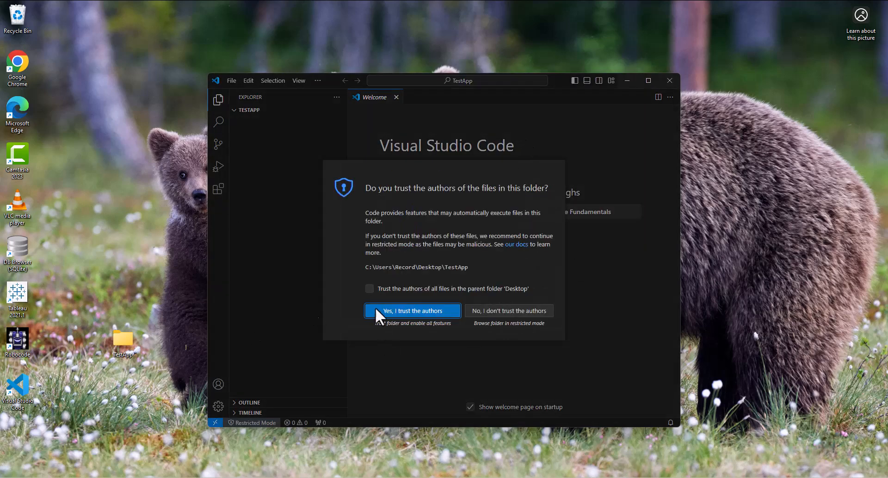
mouse_move(382, 321)
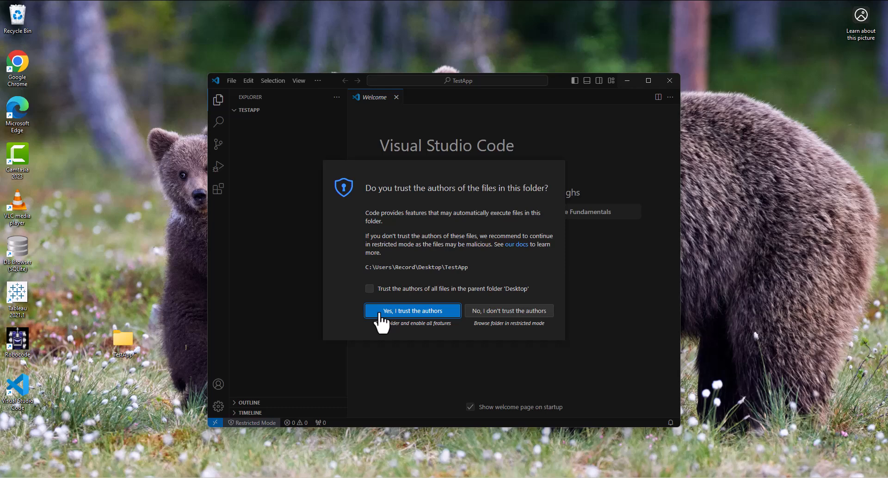
mouse_move(376, 300)
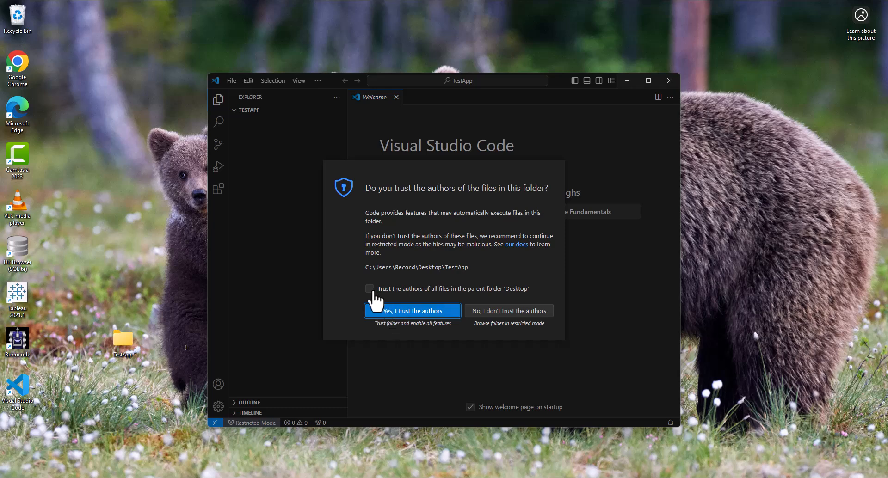
mouse_move(424, 305)
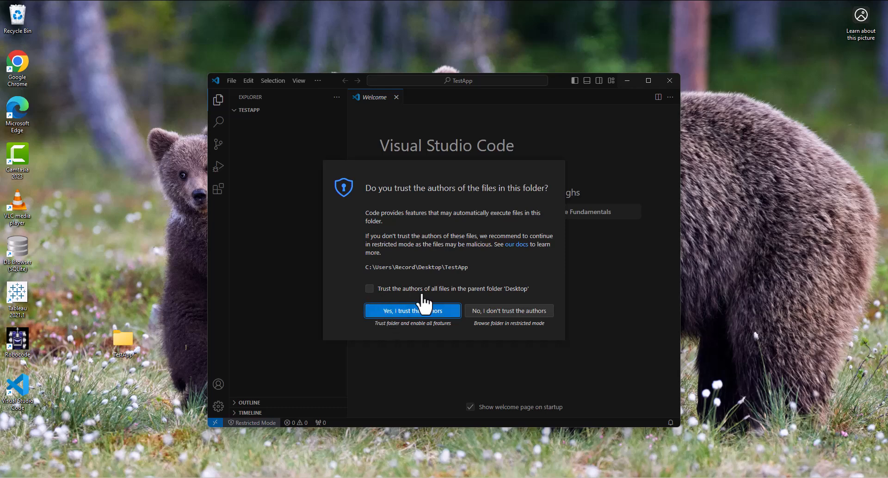
mouse_move(510, 298)
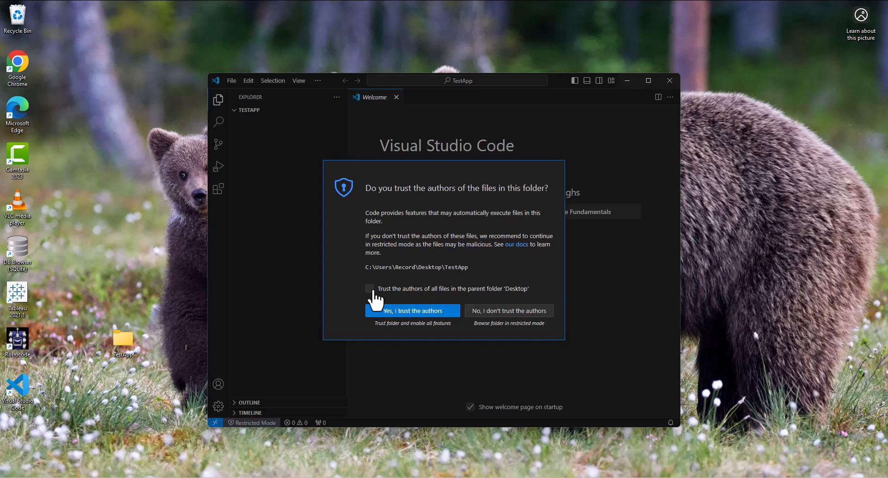
click(412, 310)
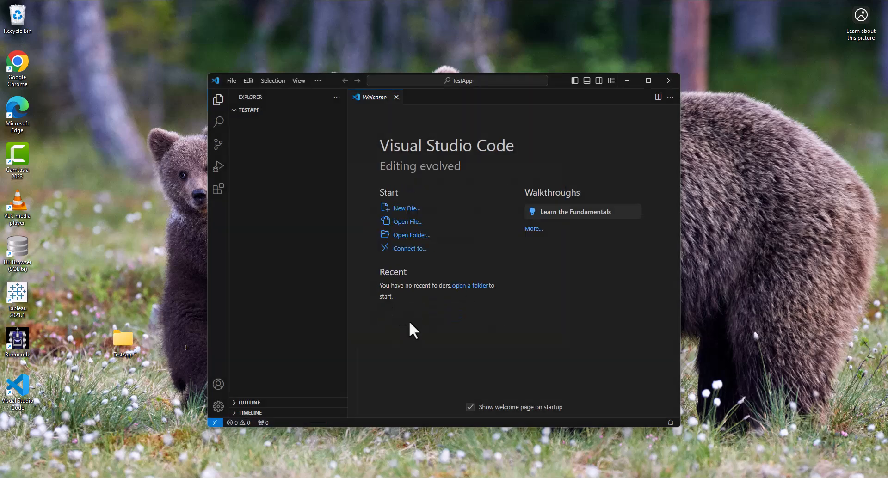
Step: Toggle the TestApp folder tree and browse the File, Edit, Selection and View menus
click(248, 111)
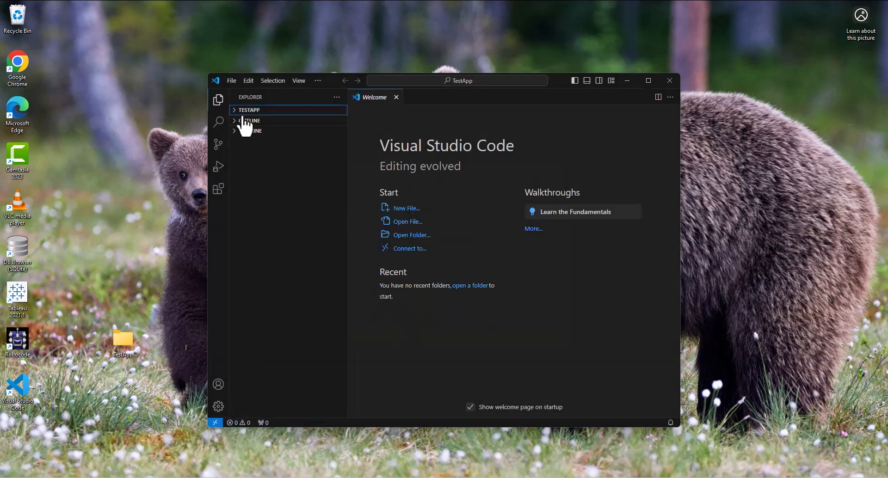
click(248, 111)
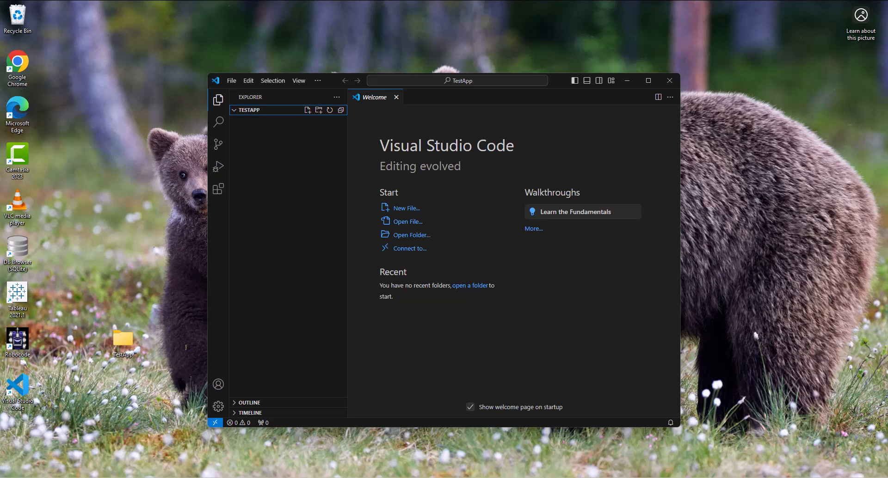
mouse_move(306, 144)
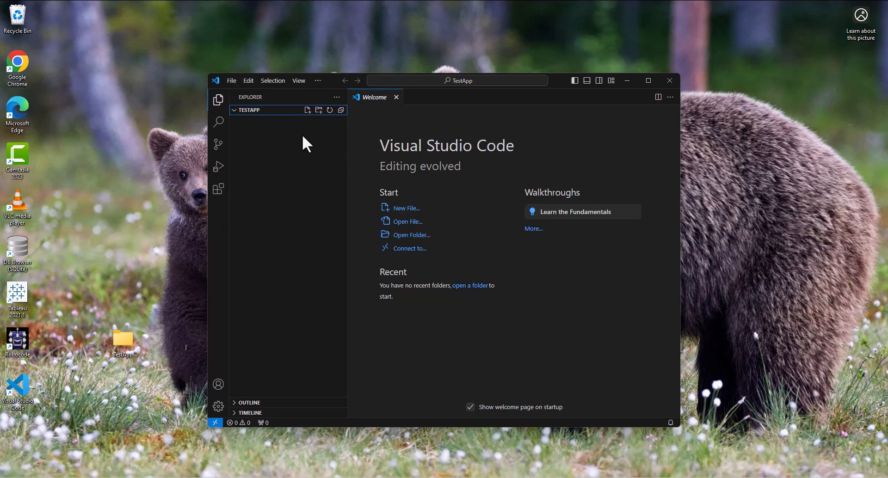
click(248, 79)
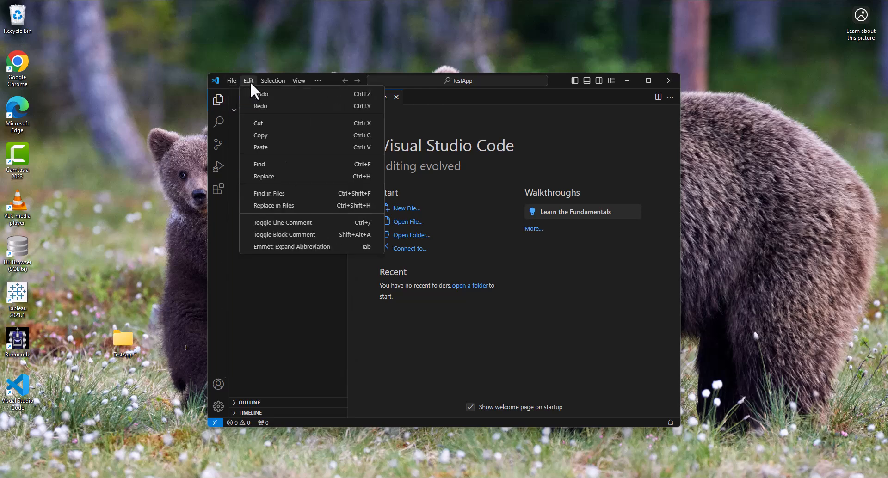
click(231, 79)
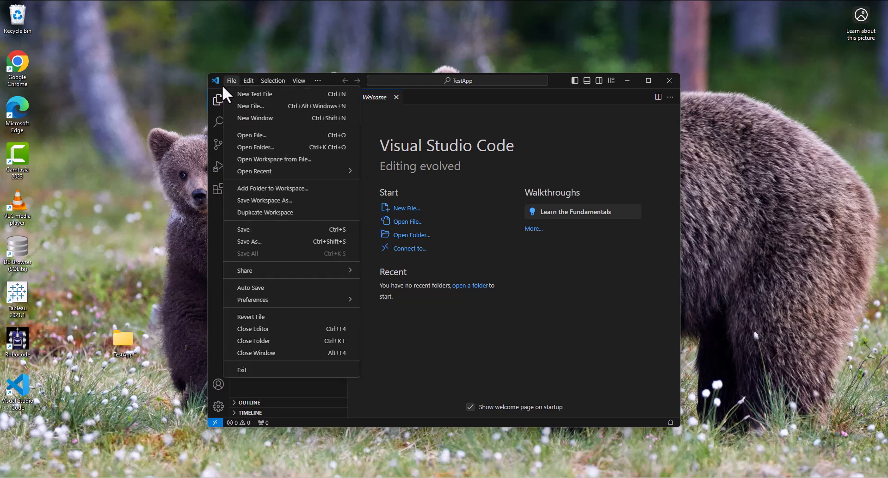
click(272, 80)
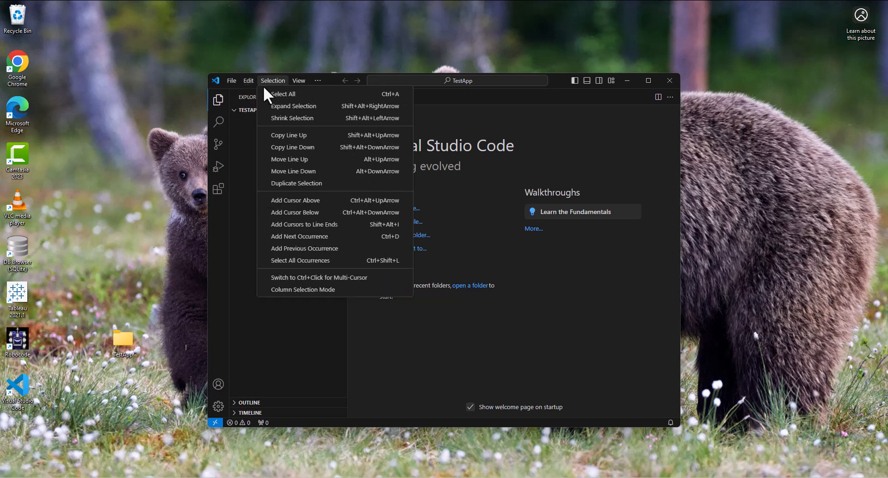
click(299, 80)
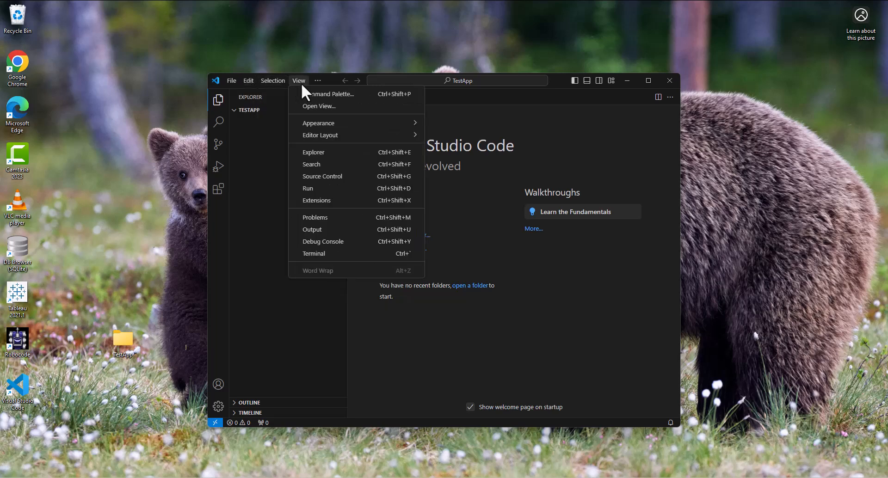
Step: Launch a PowerShell terminal panel from the View menu inside the TestApp folder
click(315, 253)
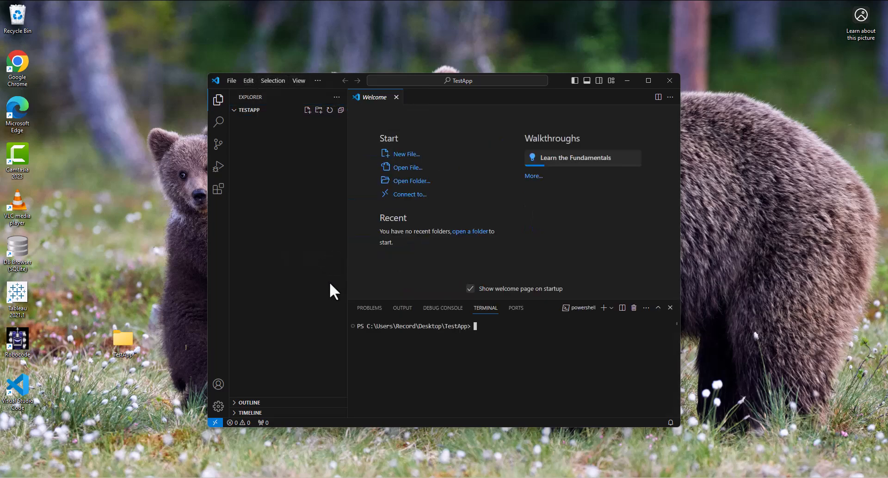
mouse_move(300, 165)
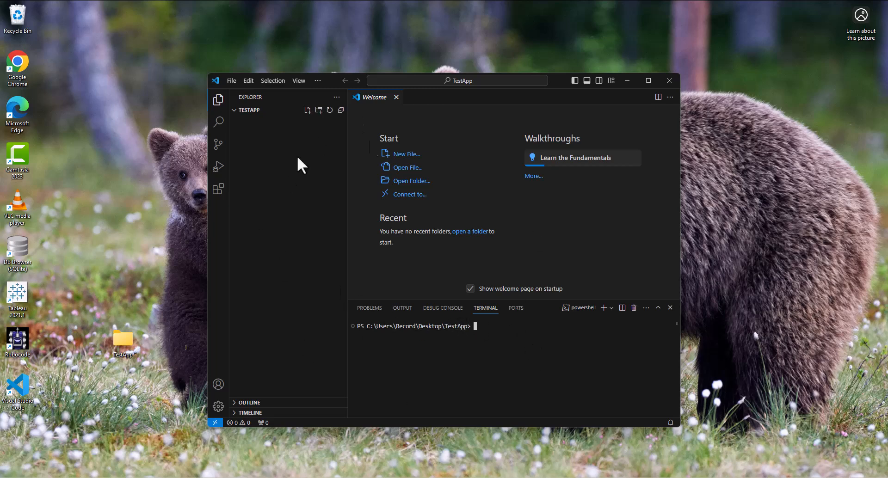